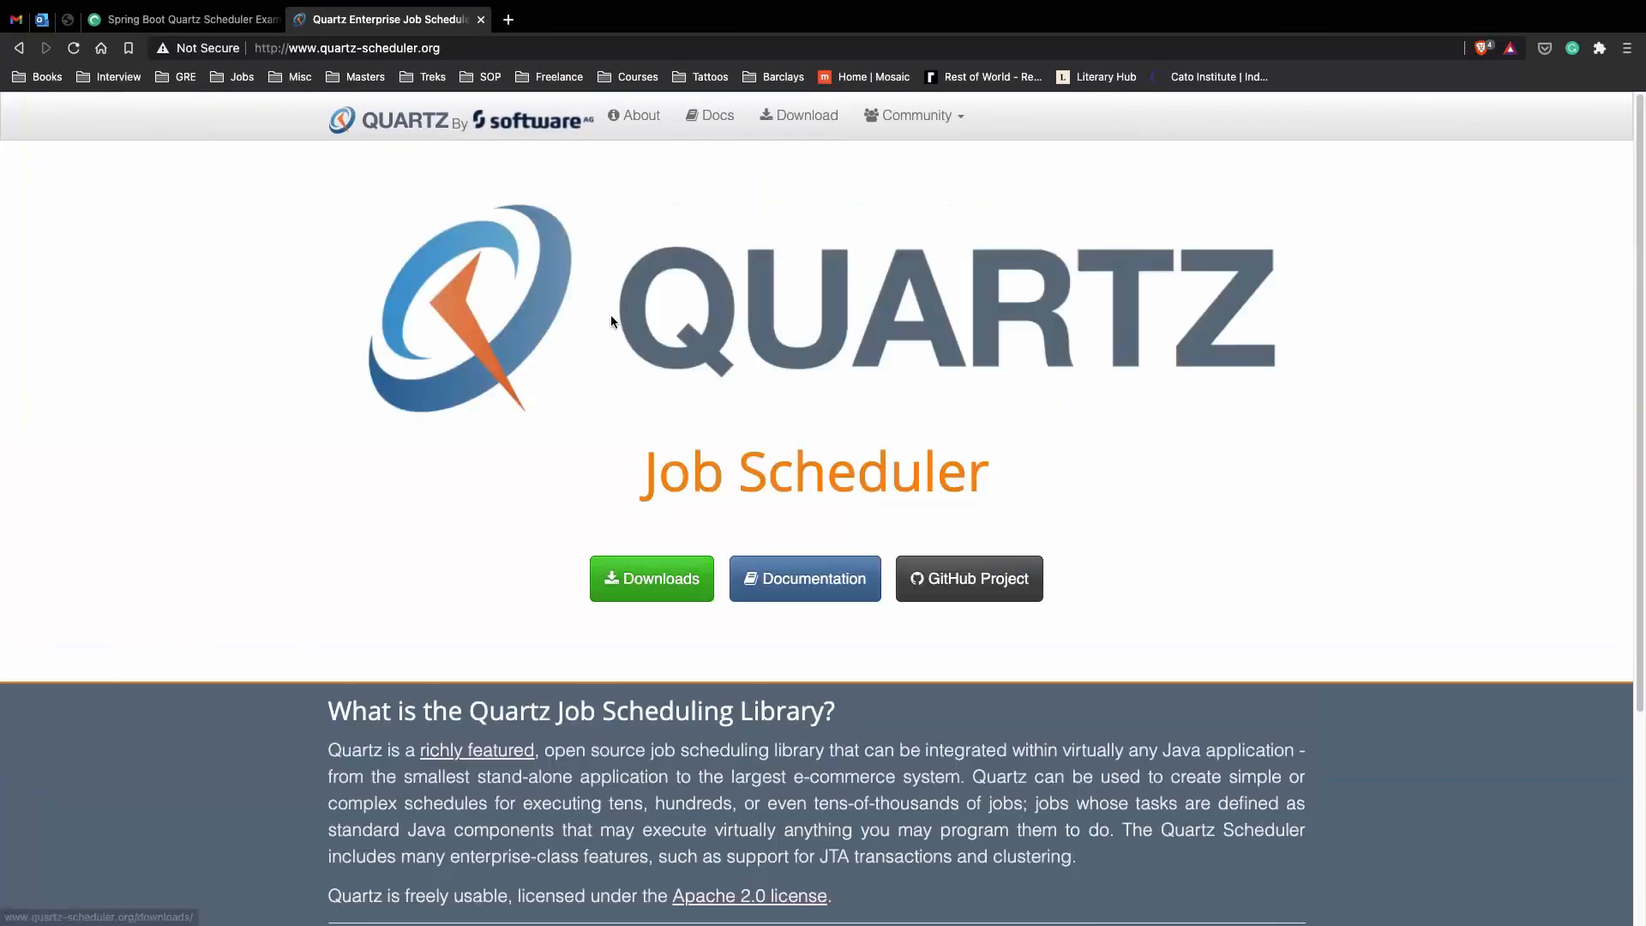
Replace the default artifact name 'demo' with 'email-scheduler'.
{"action": "scroll", "scroll_direction": "down", "scroll_amount": 3}
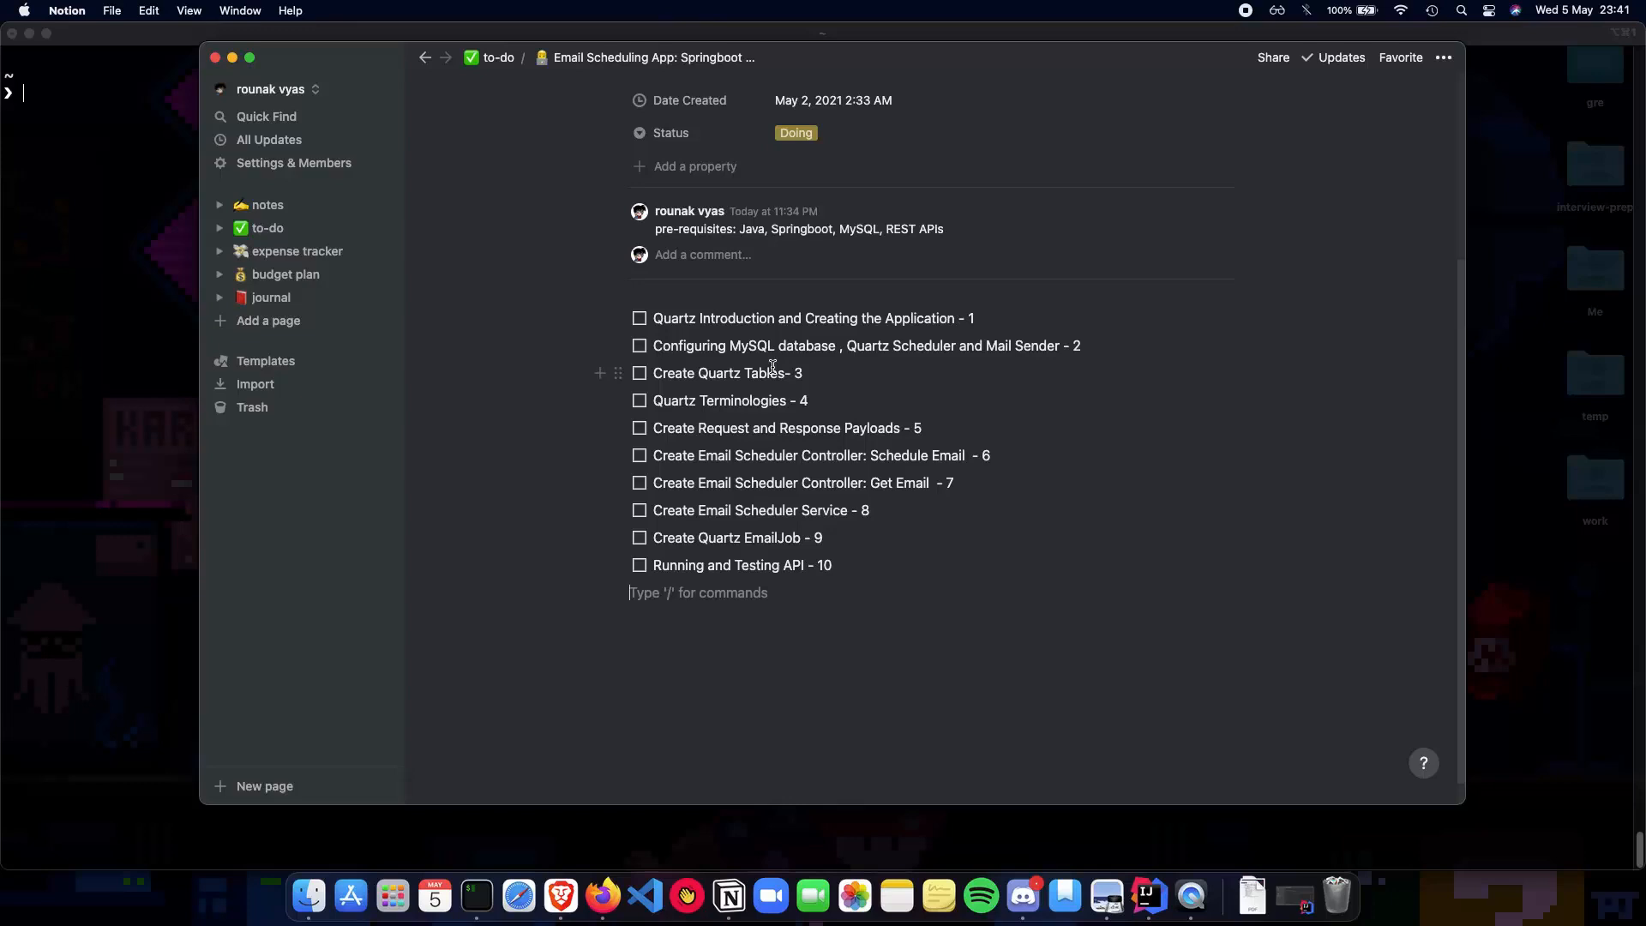
{"action": "mouse_move", "coordinate": [813, 412]}
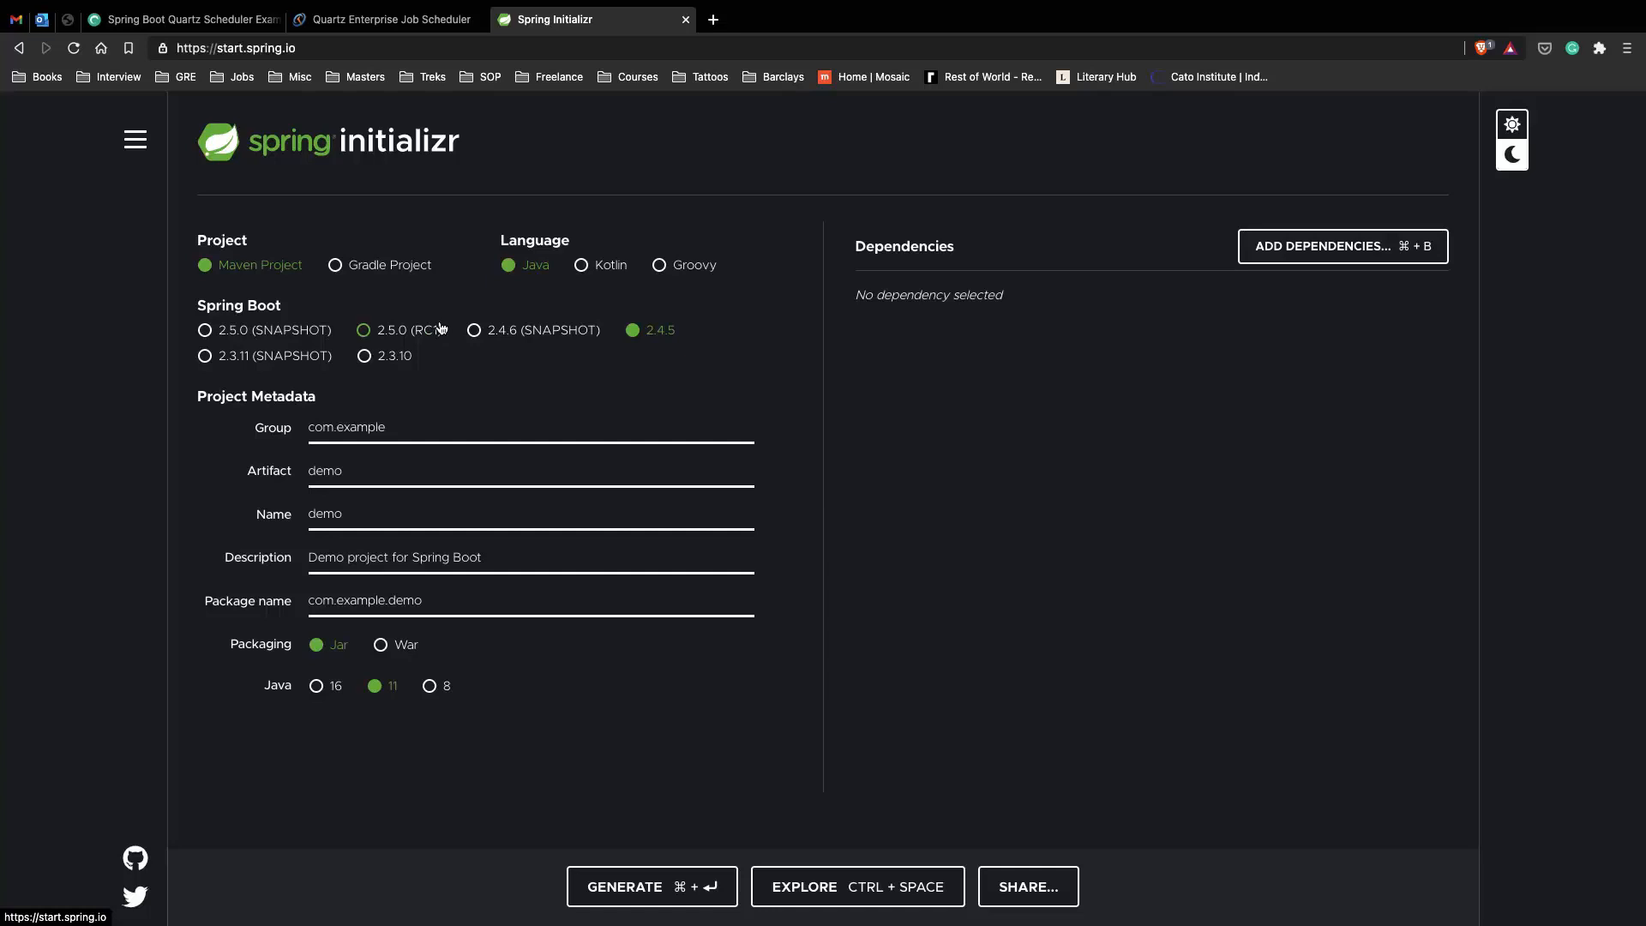
{"action": "mouse_move", "coordinate": [398, 498]}
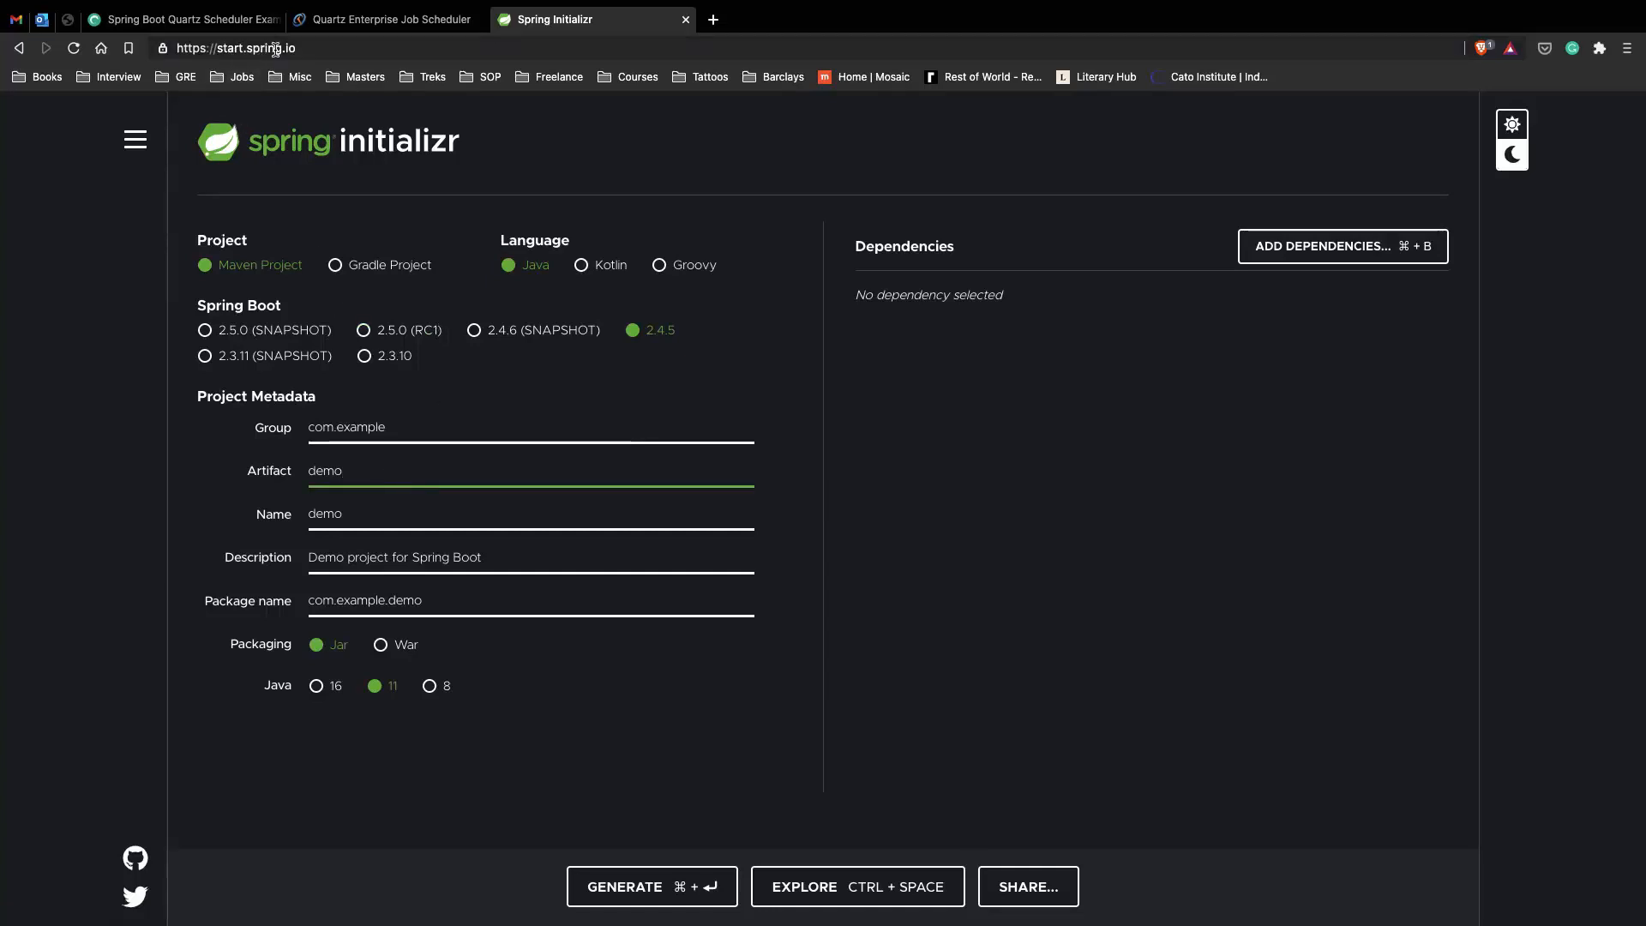
{"action": "double_click", "coordinate": [324, 471]}
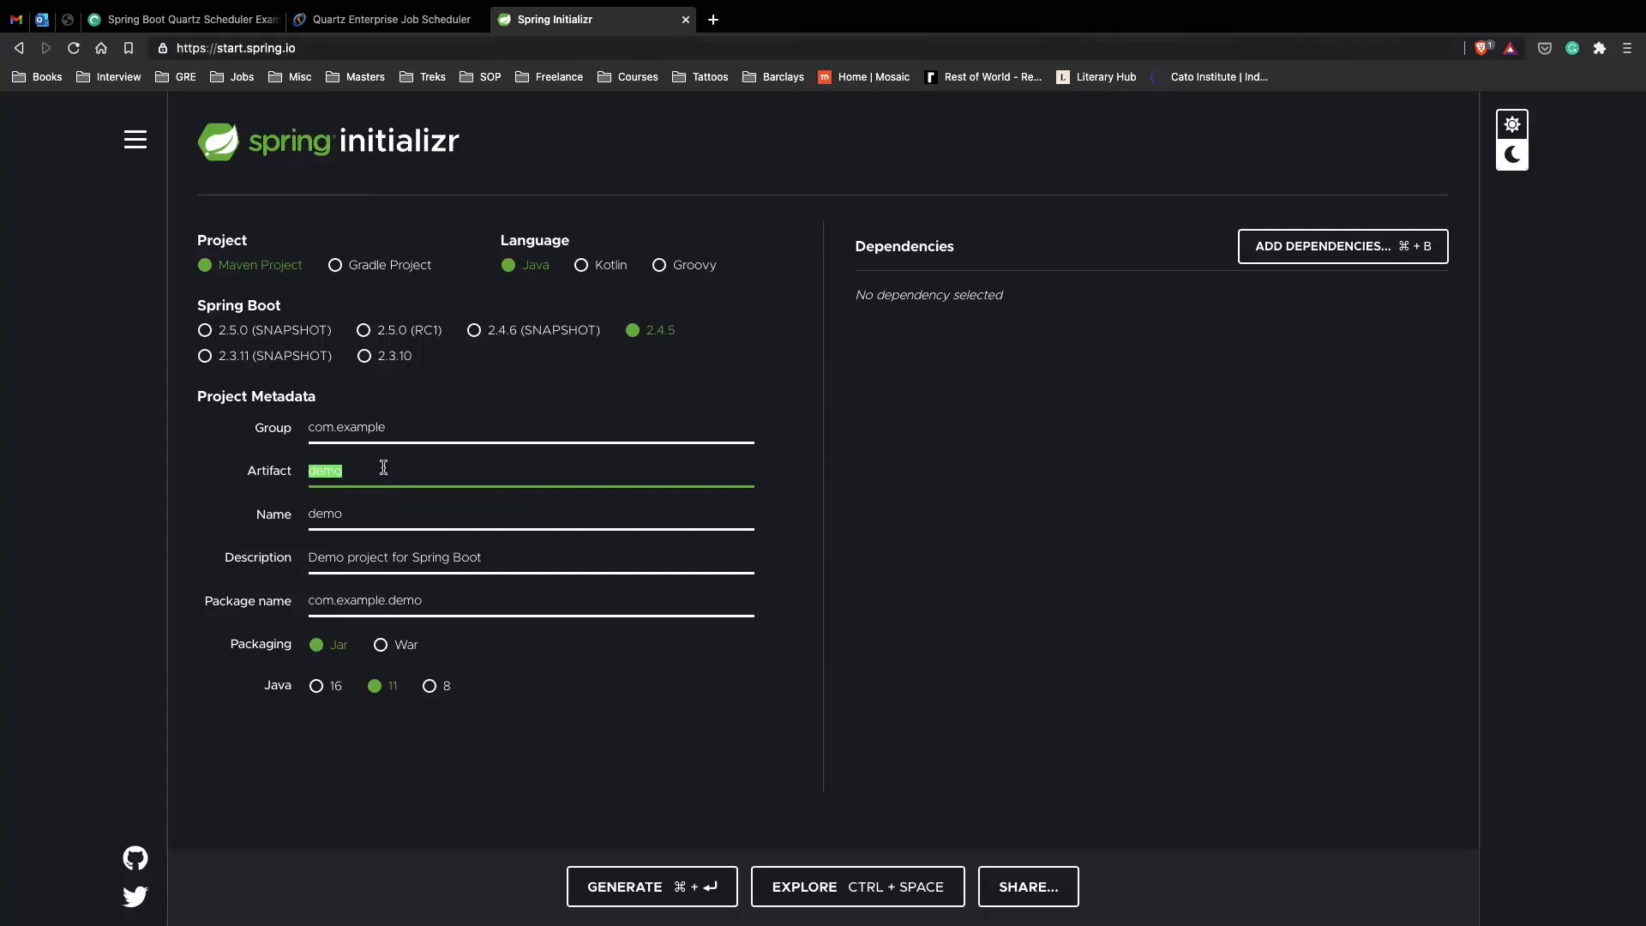
{"action": "type", "text": "email"}
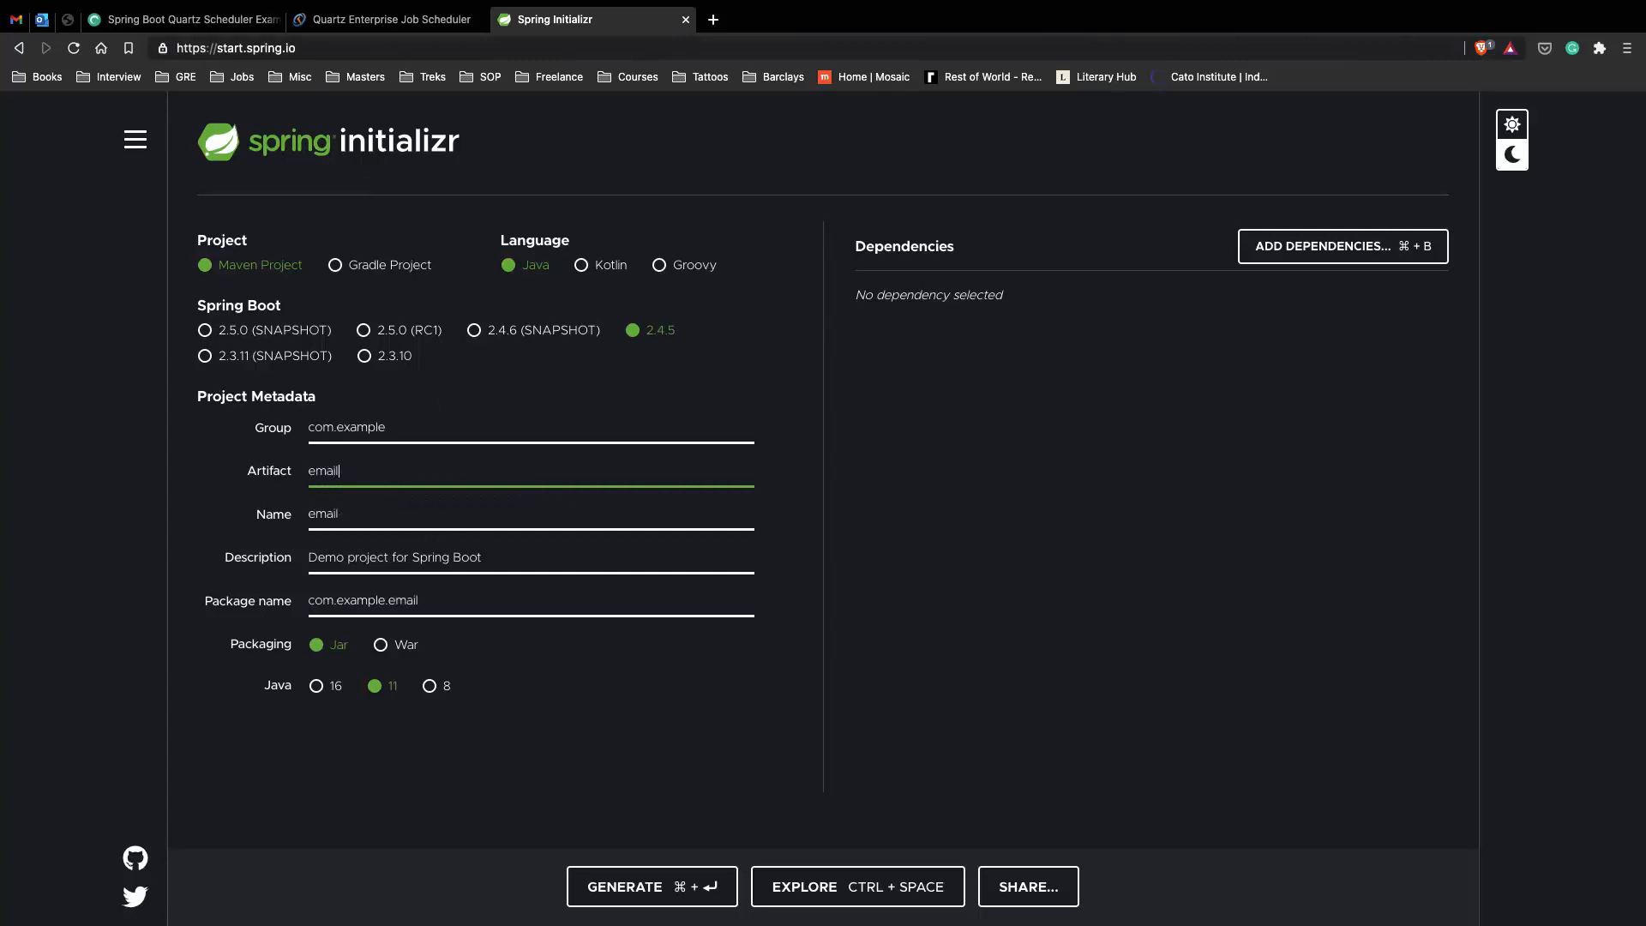
{"action": "type", "text": "-schedu"}
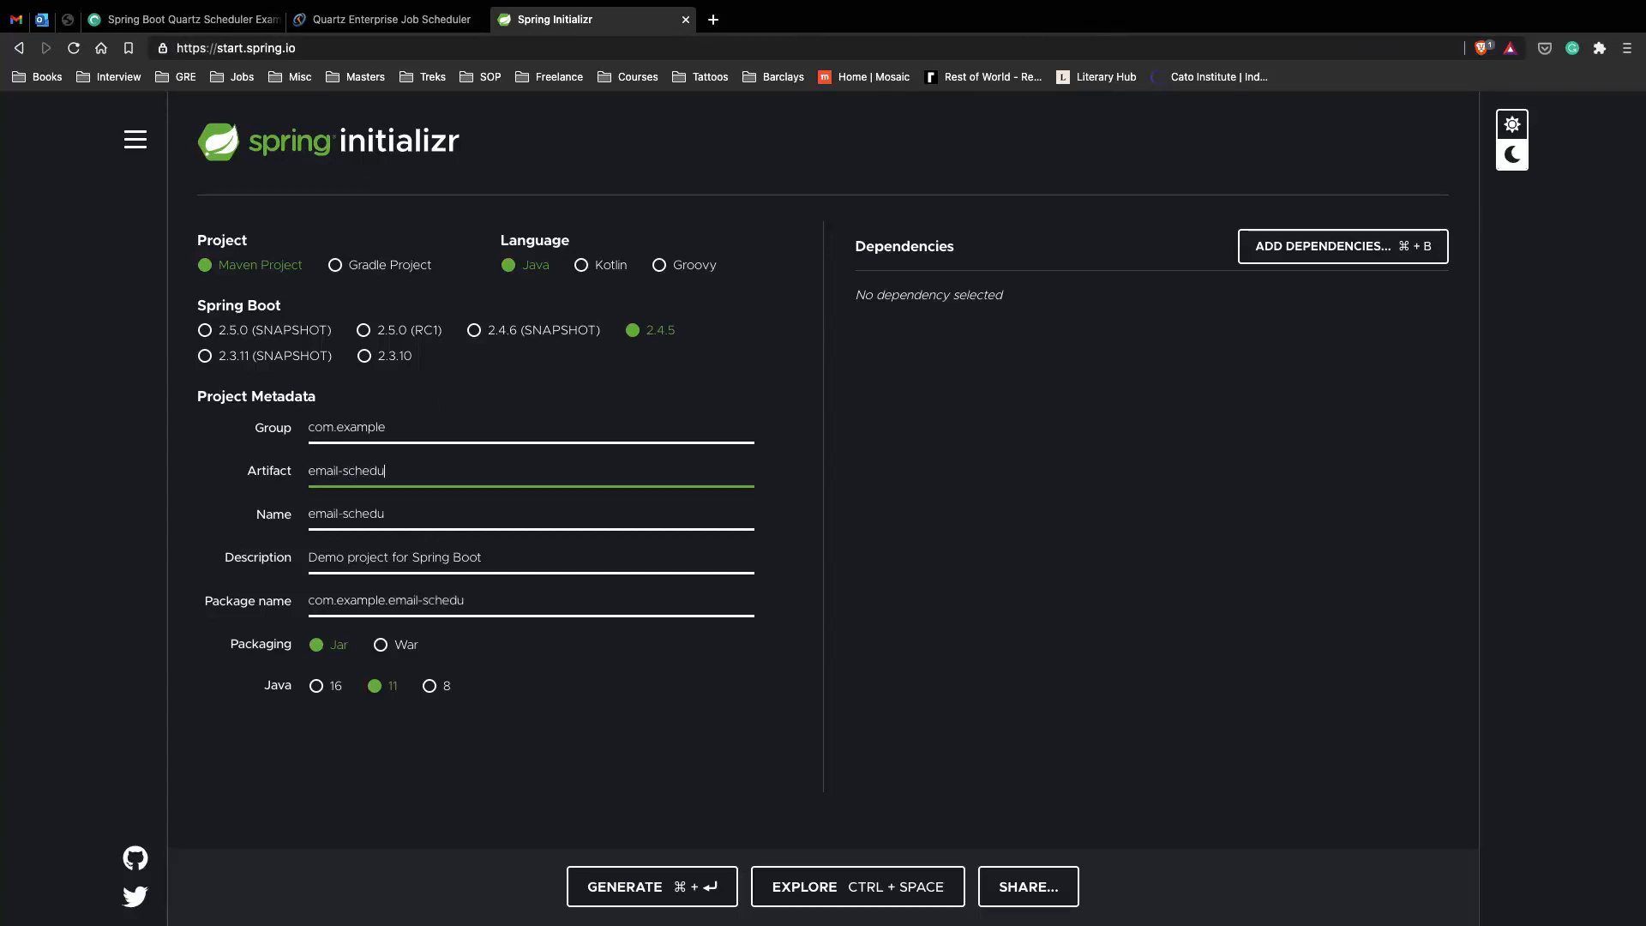
{"action": "type", "text": "ler"}
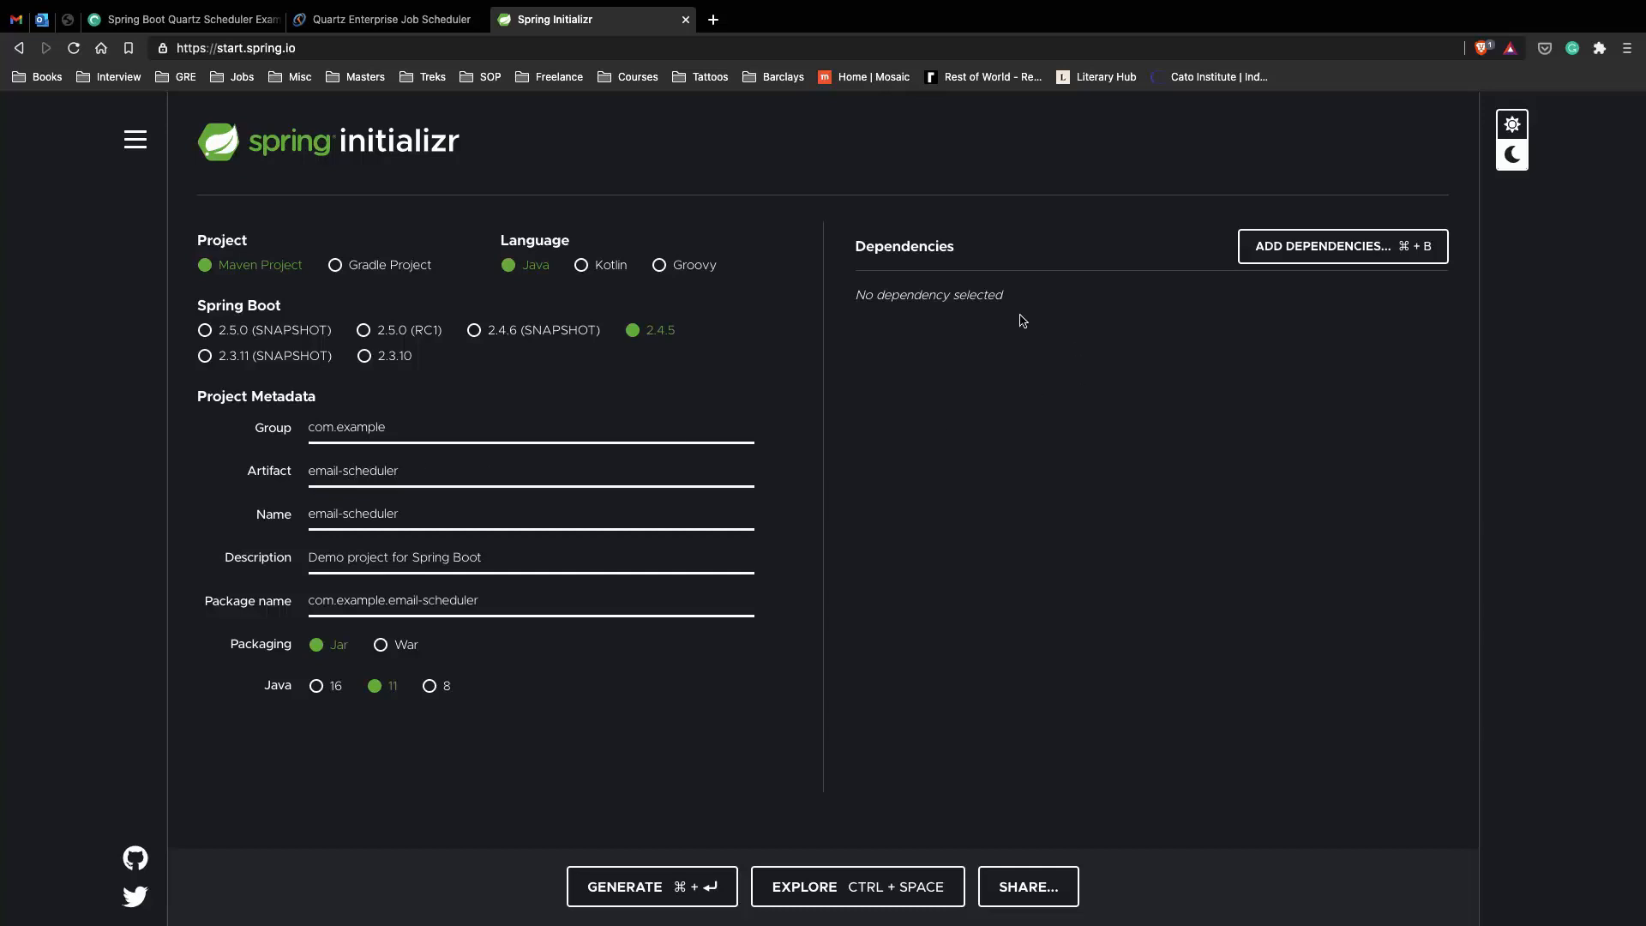
Add the Spring Web, Spring Data JPA, Quartz Scheduler, MySQL Driver and Java Mail Sender dependencies.
{"action": "left_click", "coordinate": [1341, 246]}
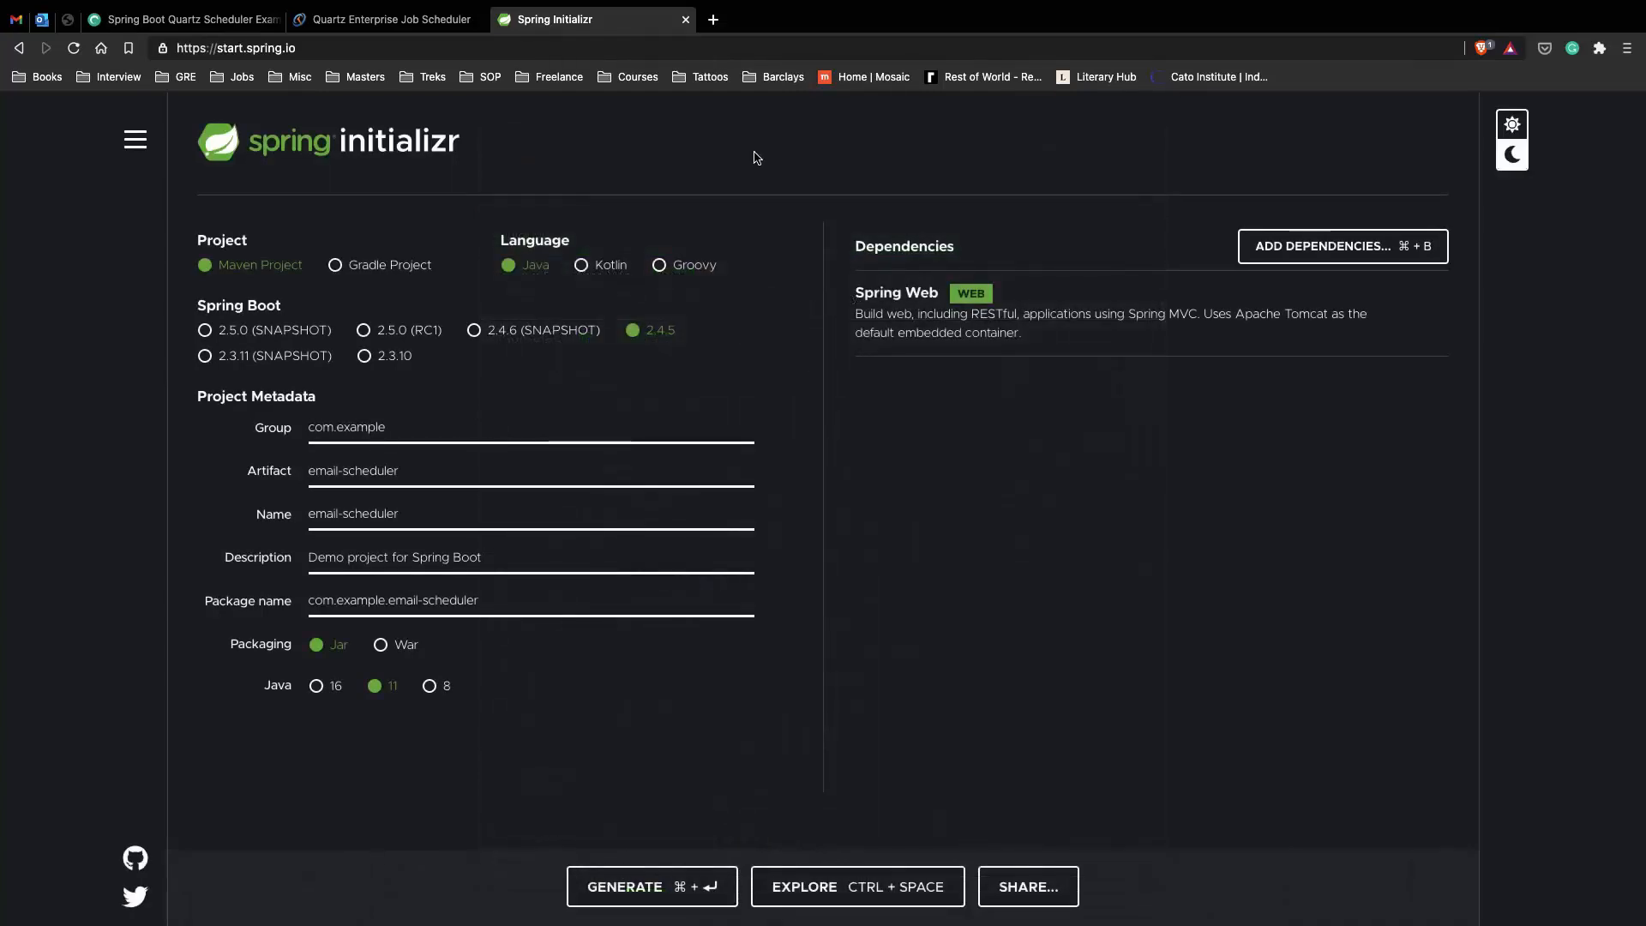
{"action": "left_click", "coordinate": [1341, 246]}
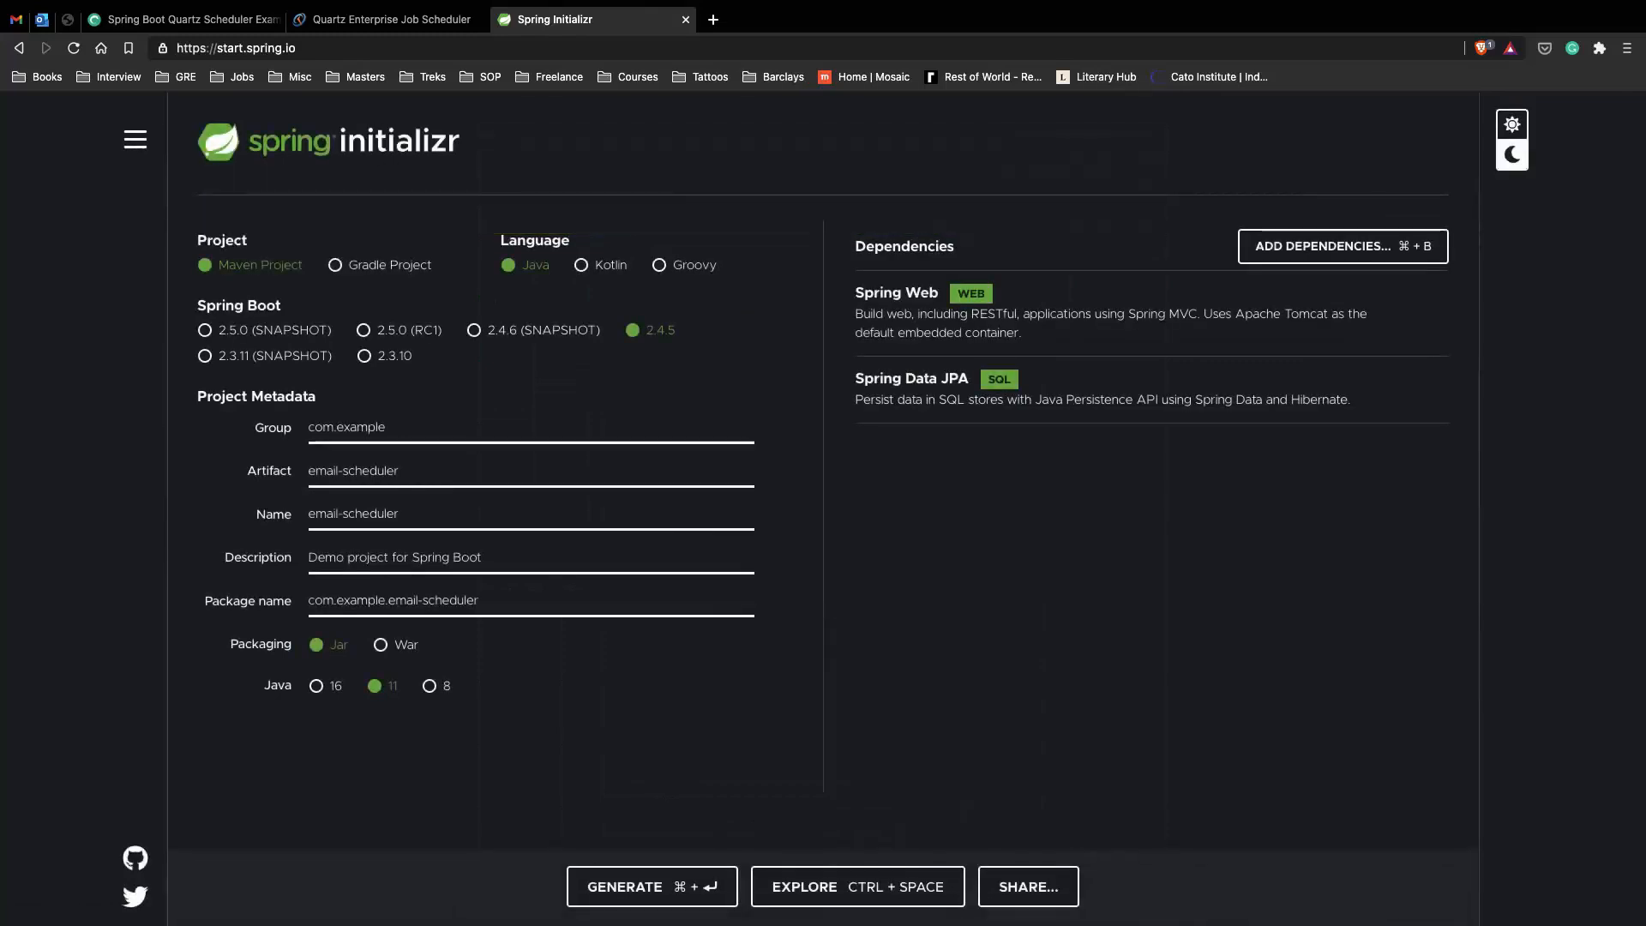
{"action": "left_click", "coordinate": [1341, 246]}
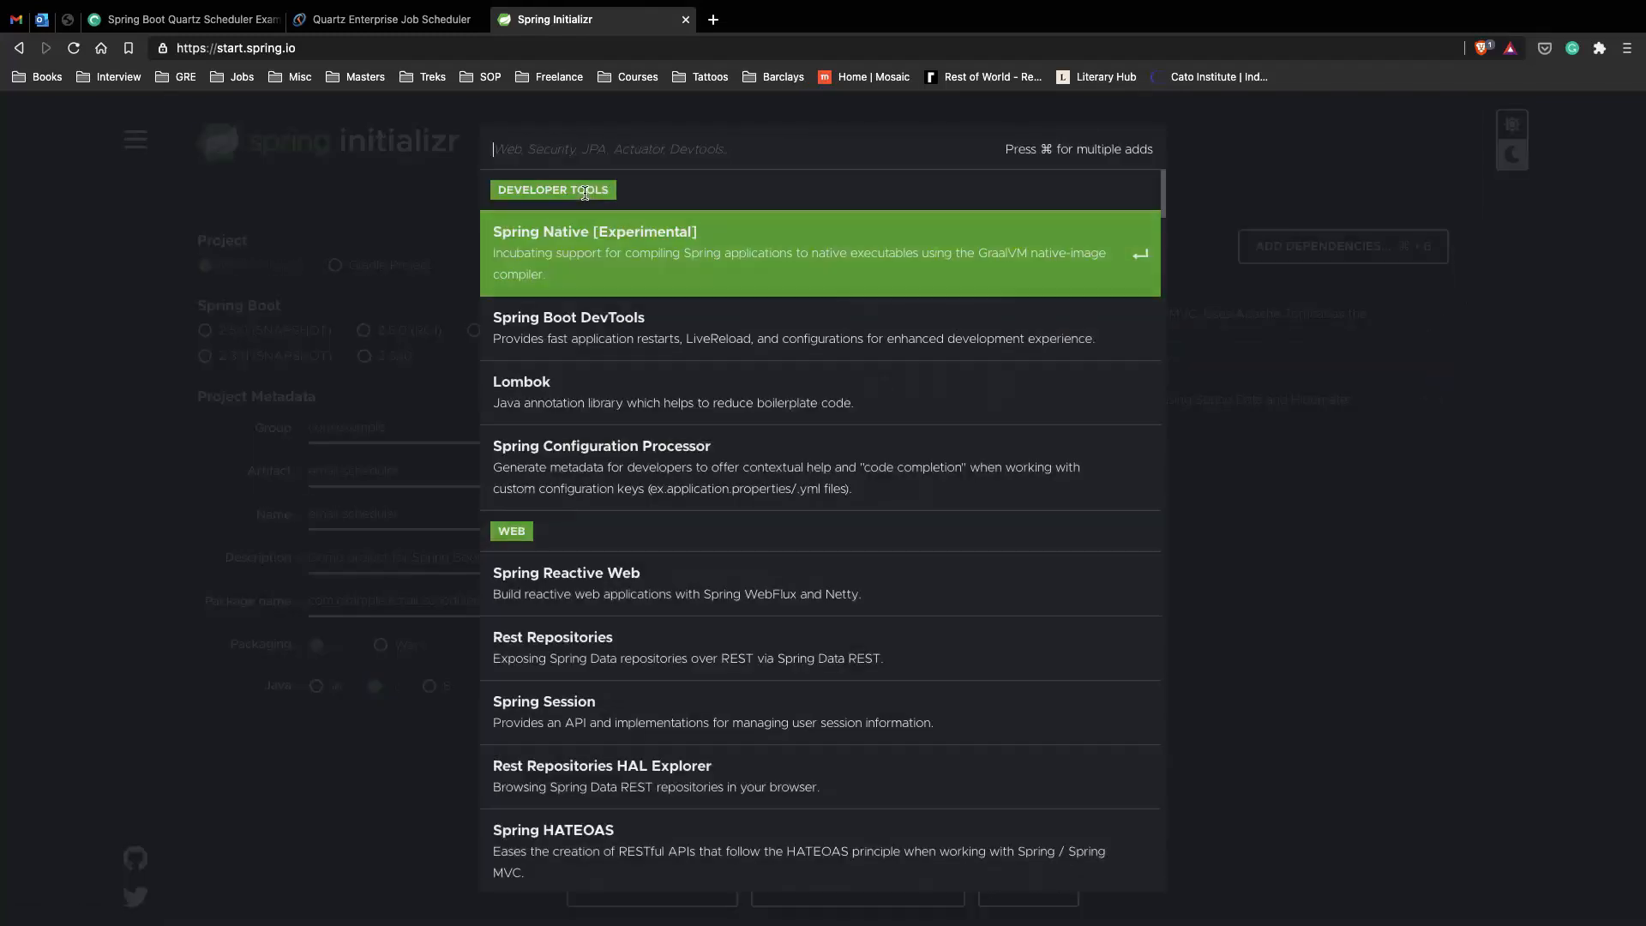
{"action": "type", "text": "Q"}
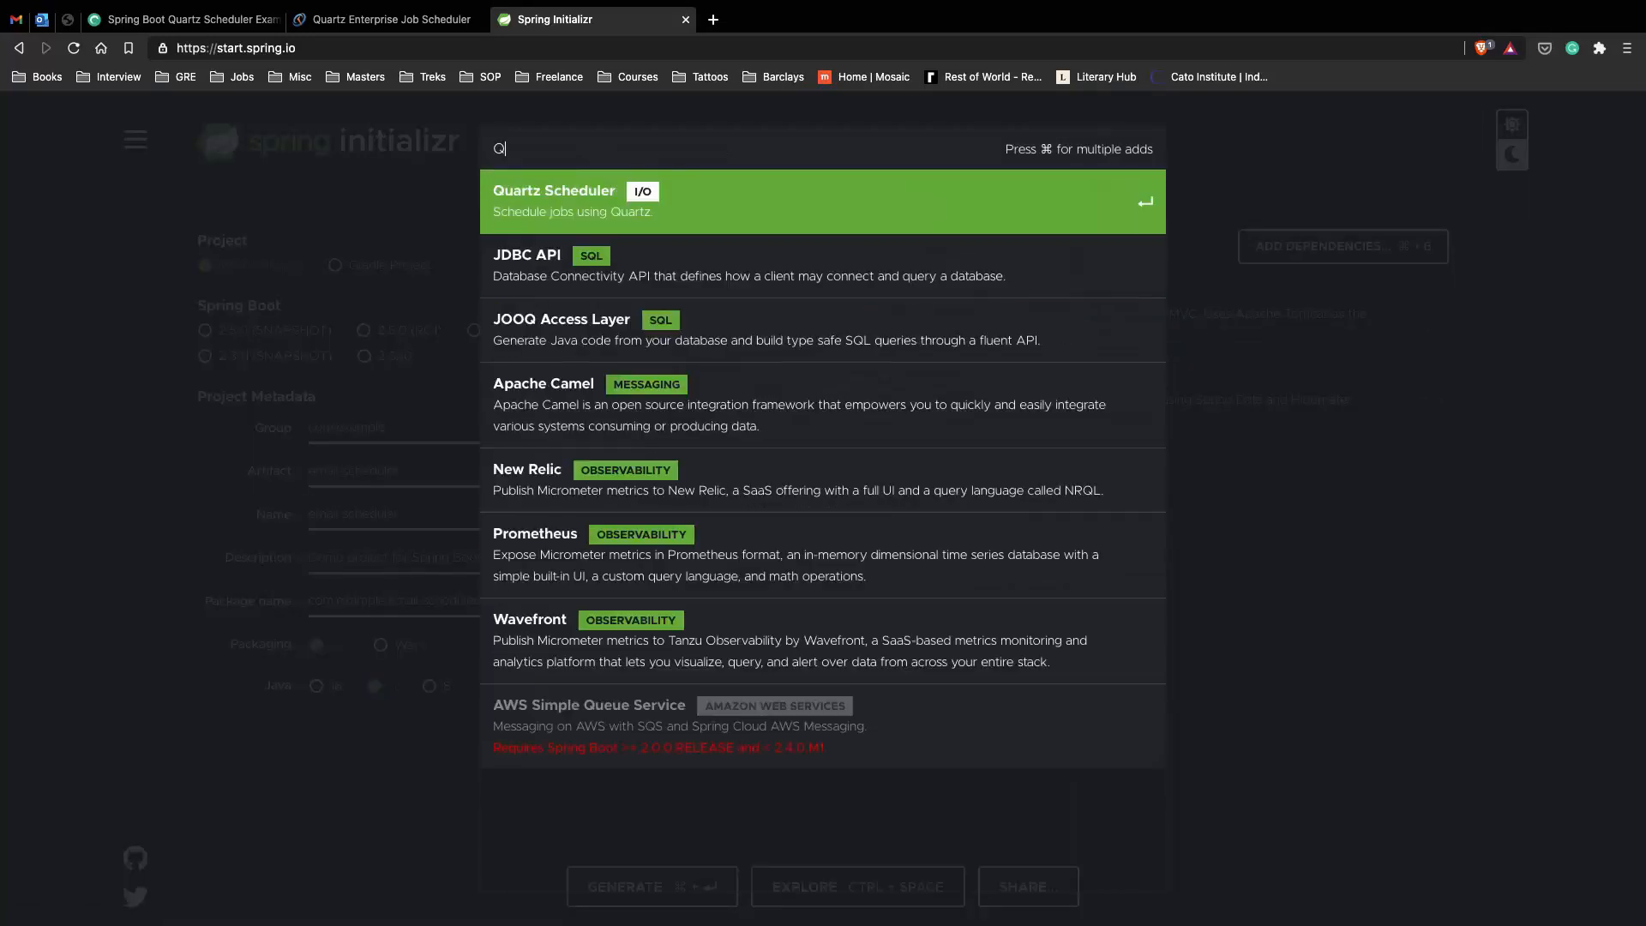
{"action": "left_click", "coordinate": [822, 200]}
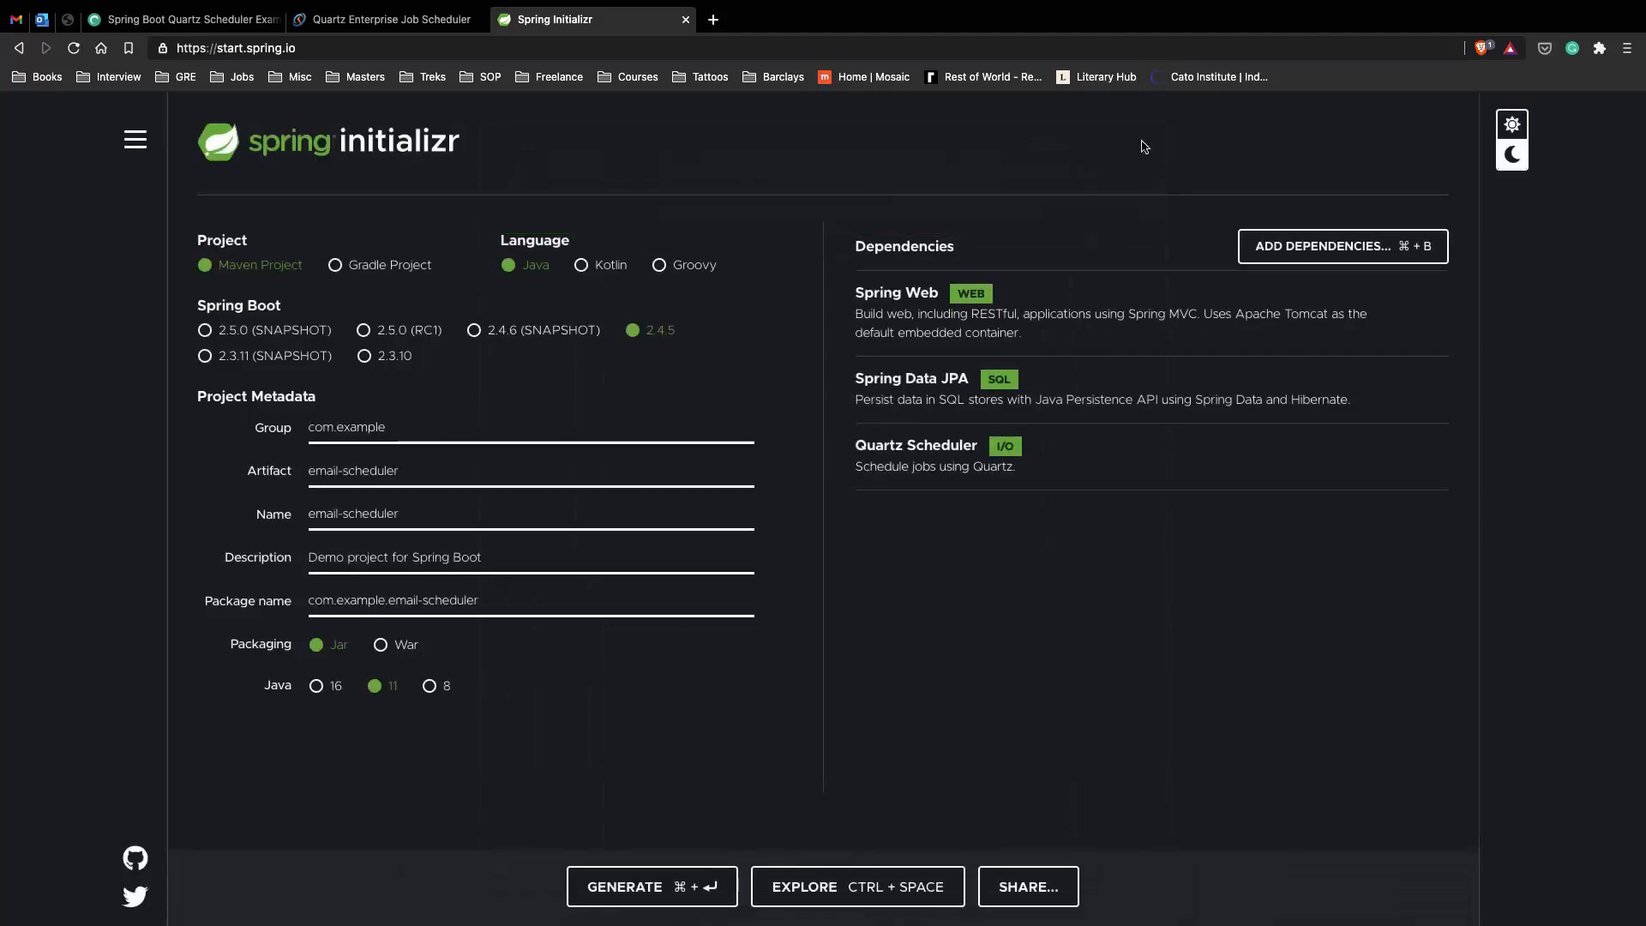
{"action": "type", "text": "My"}
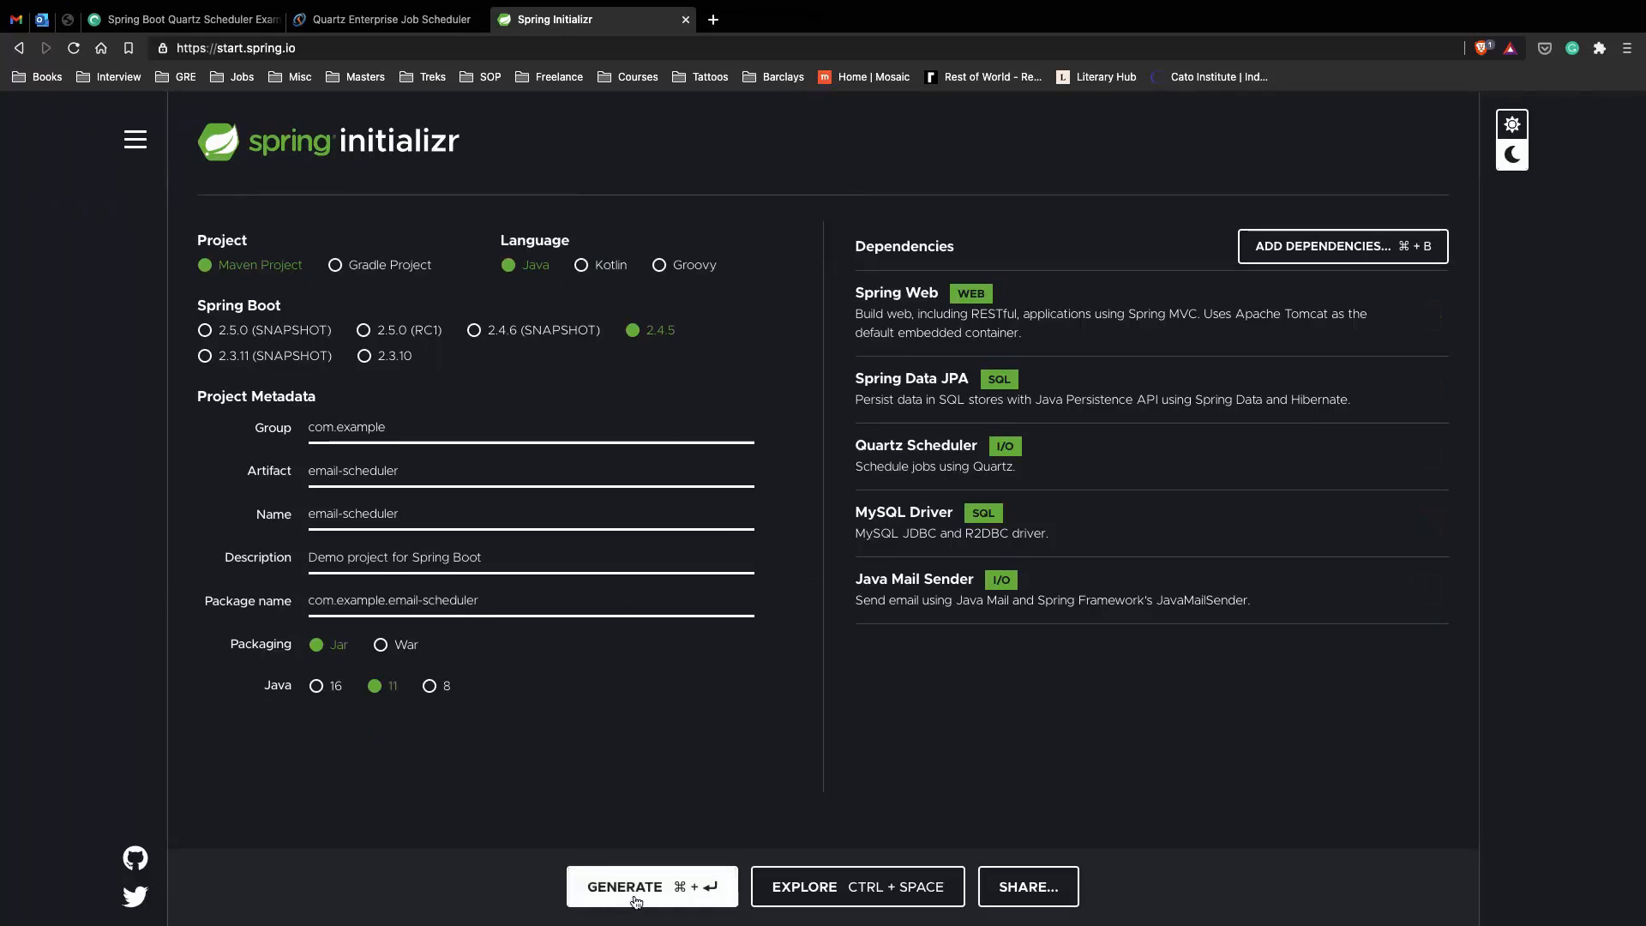
{"action": "mouse_move", "coordinate": [685, 71]}
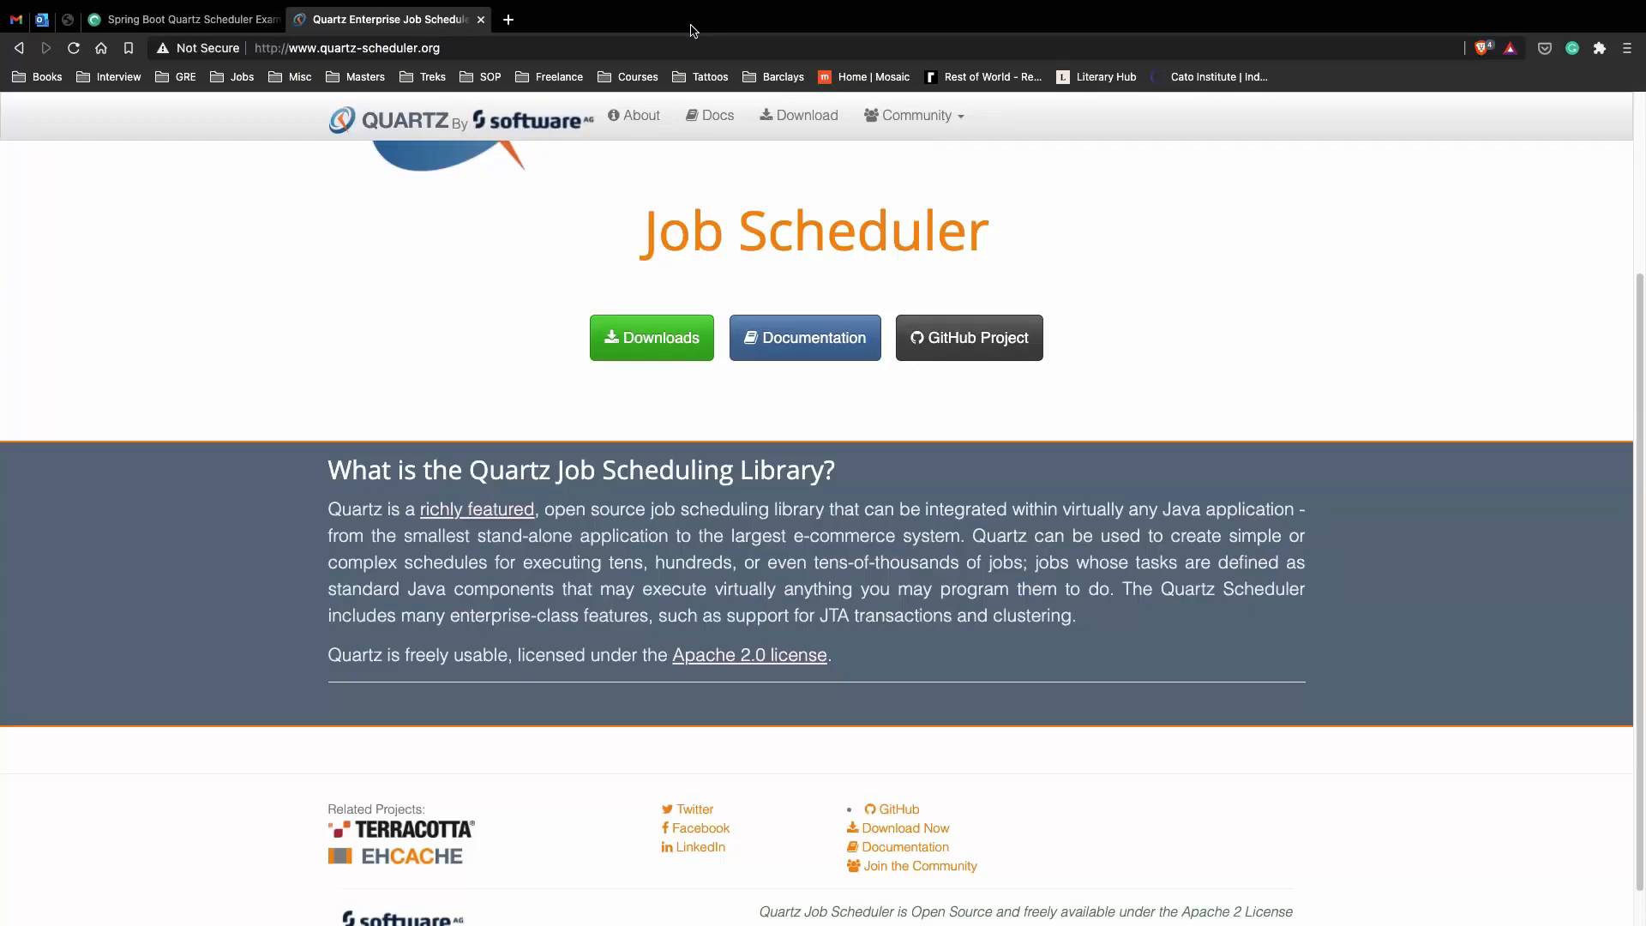
{"action": "type", "text": "intelli"}
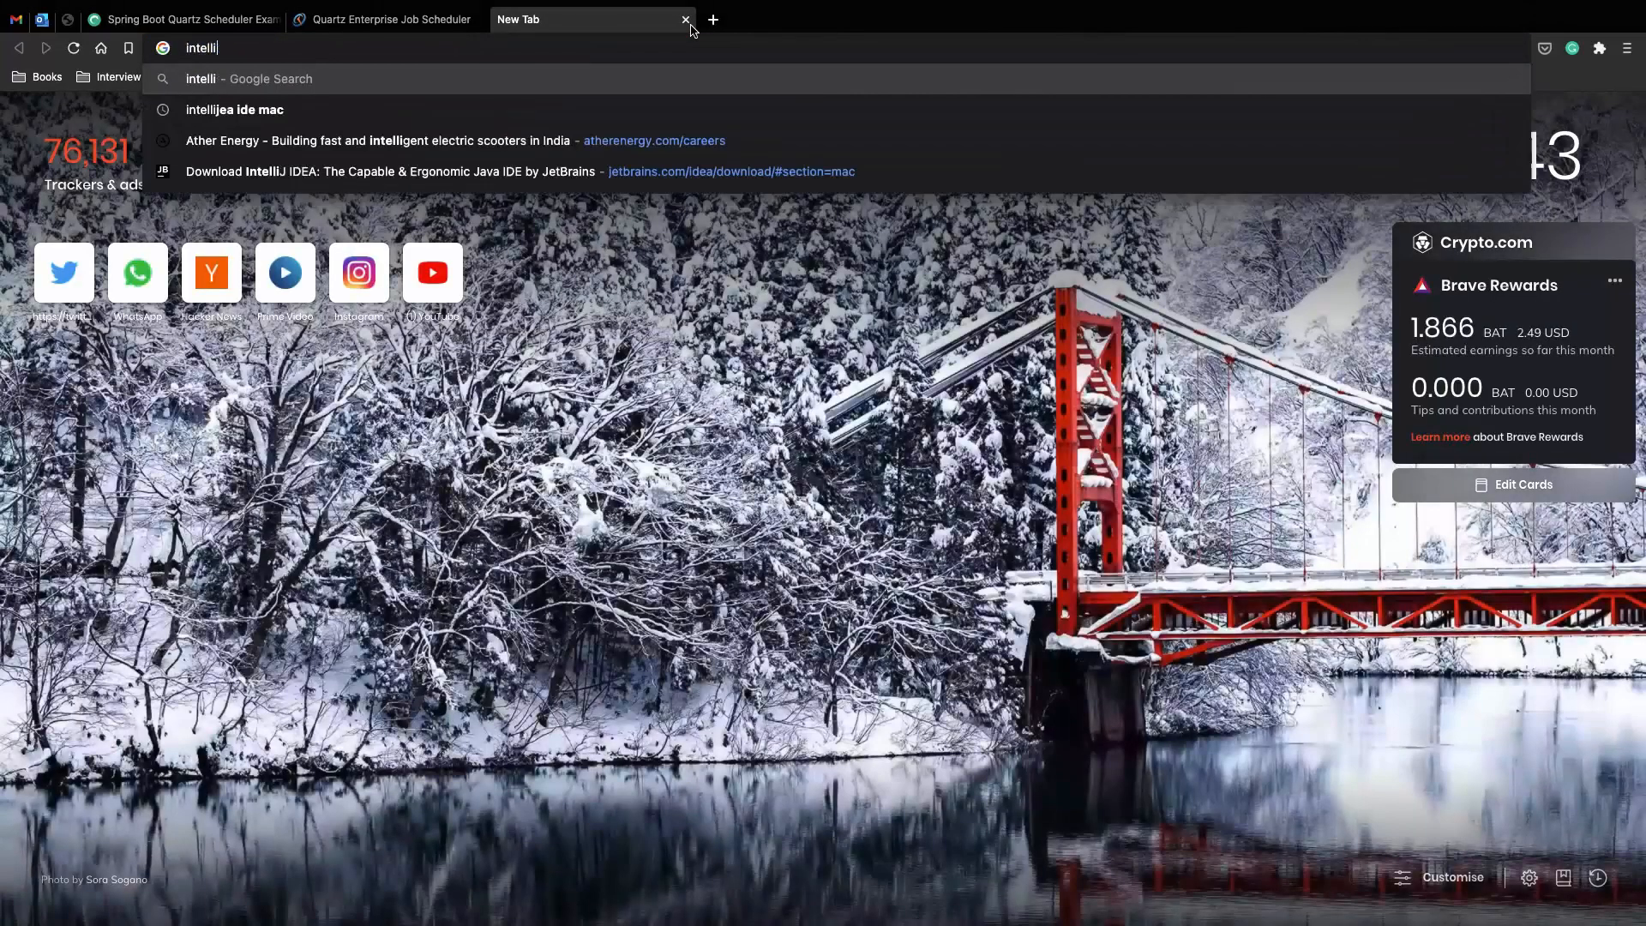
Search the web for IntelliJ IDEA for Mac and open JetBrains' download page.
{"action": "left_click", "coordinate": [234, 109]}
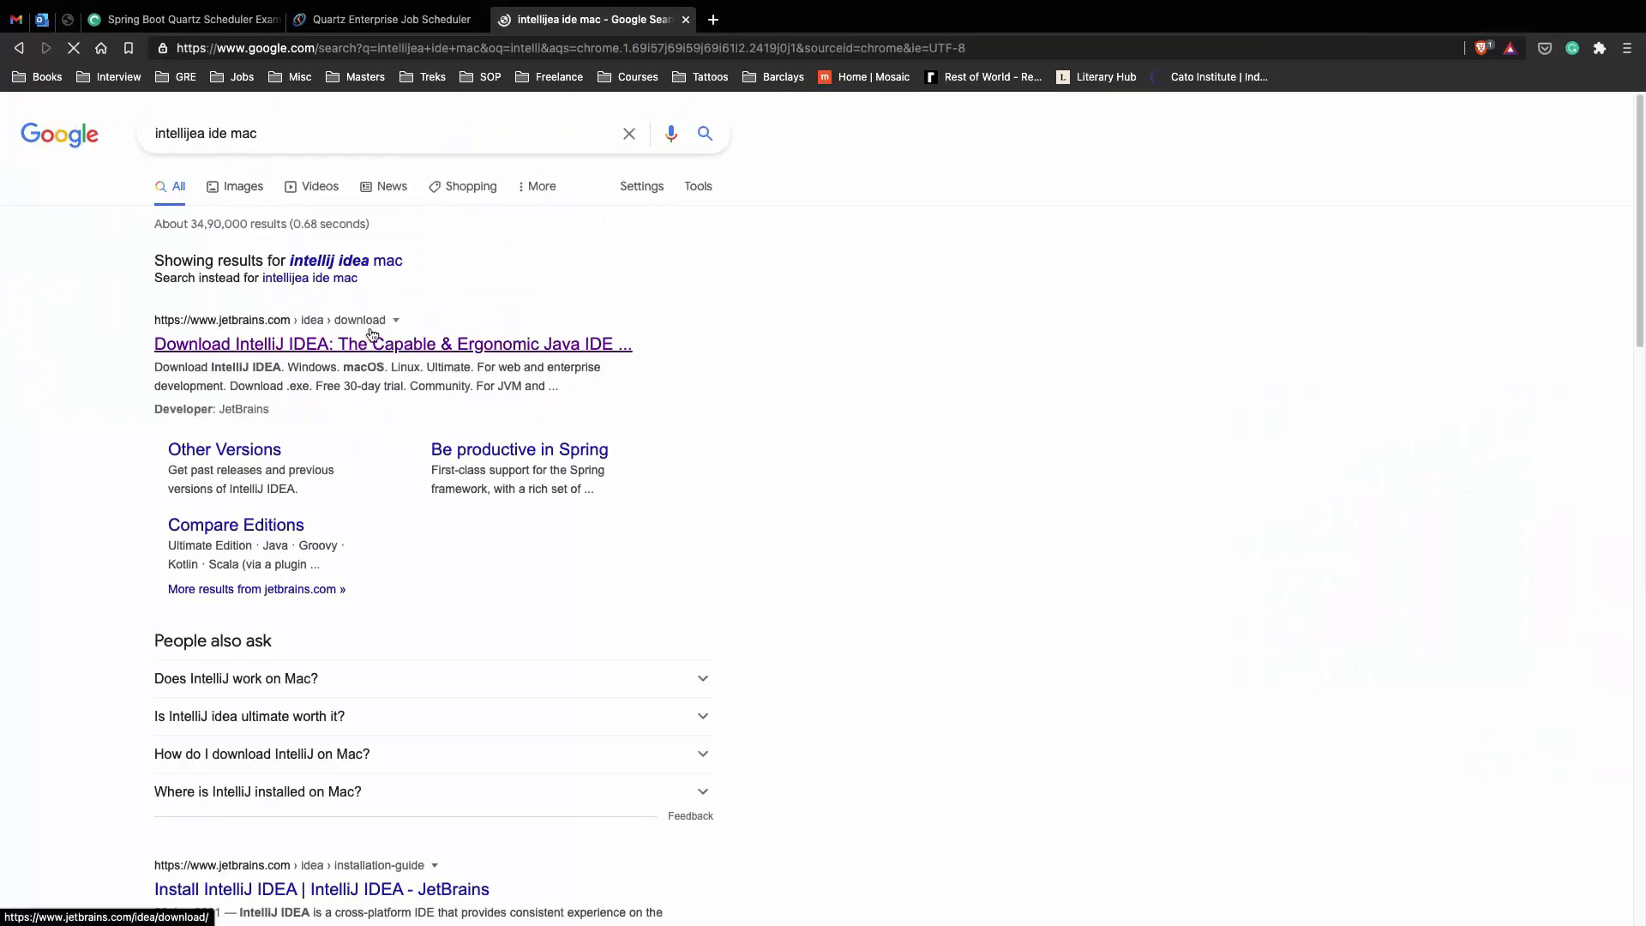
{"action": "left_click", "coordinate": [393, 343]}
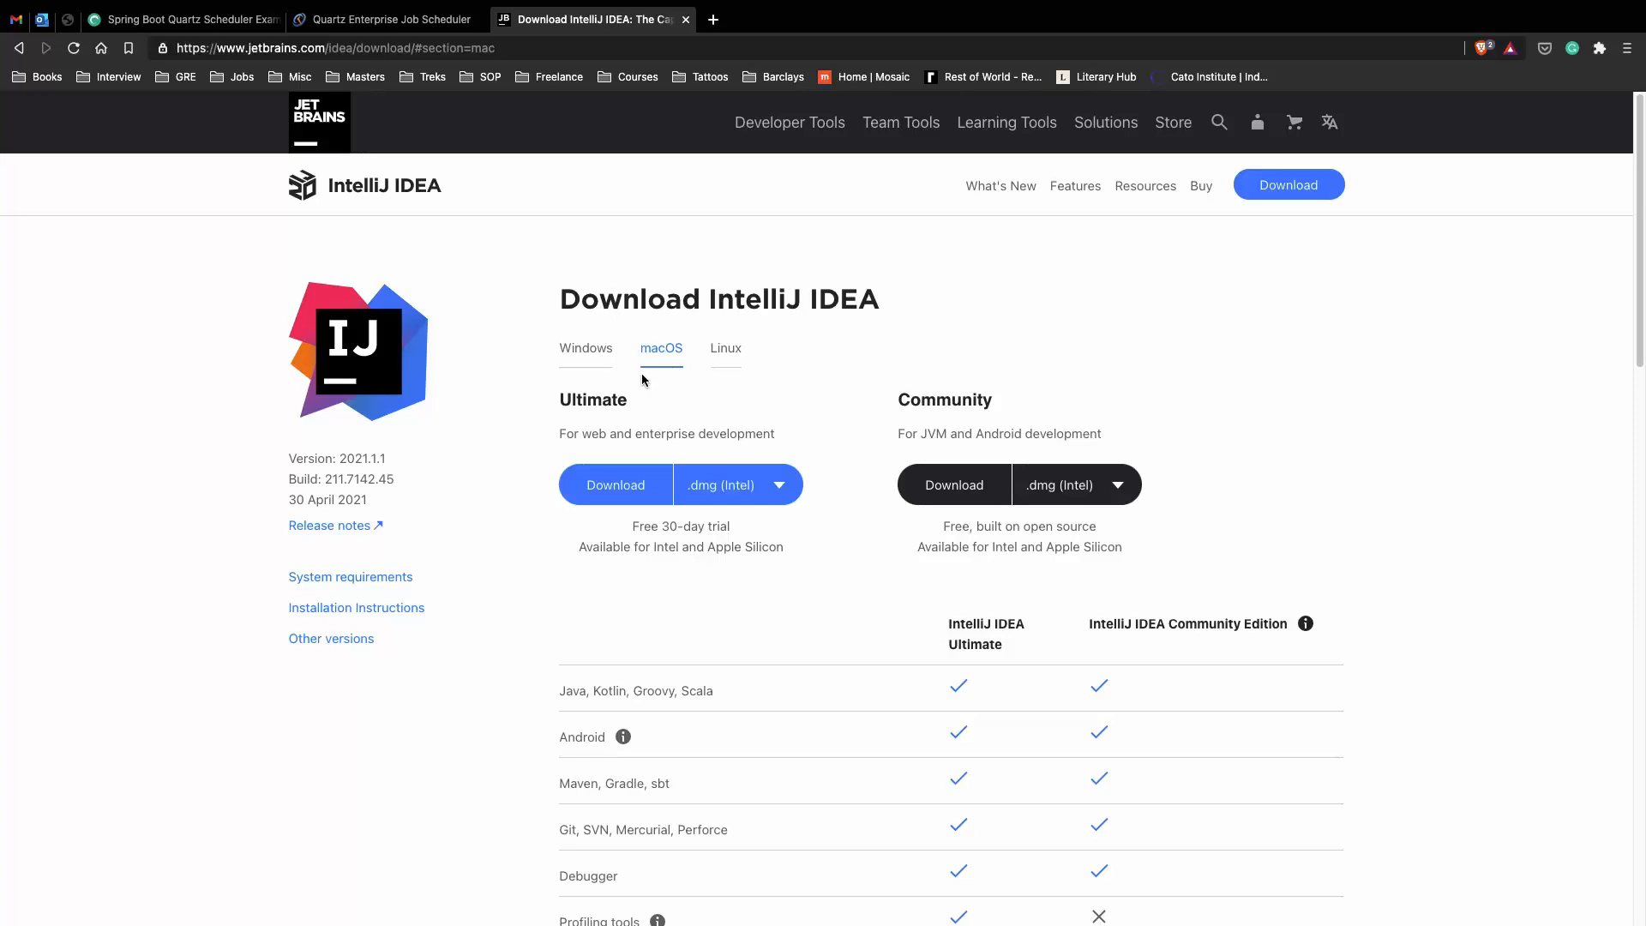
{"action": "mouse_move", "coordinate": [630, 365]}
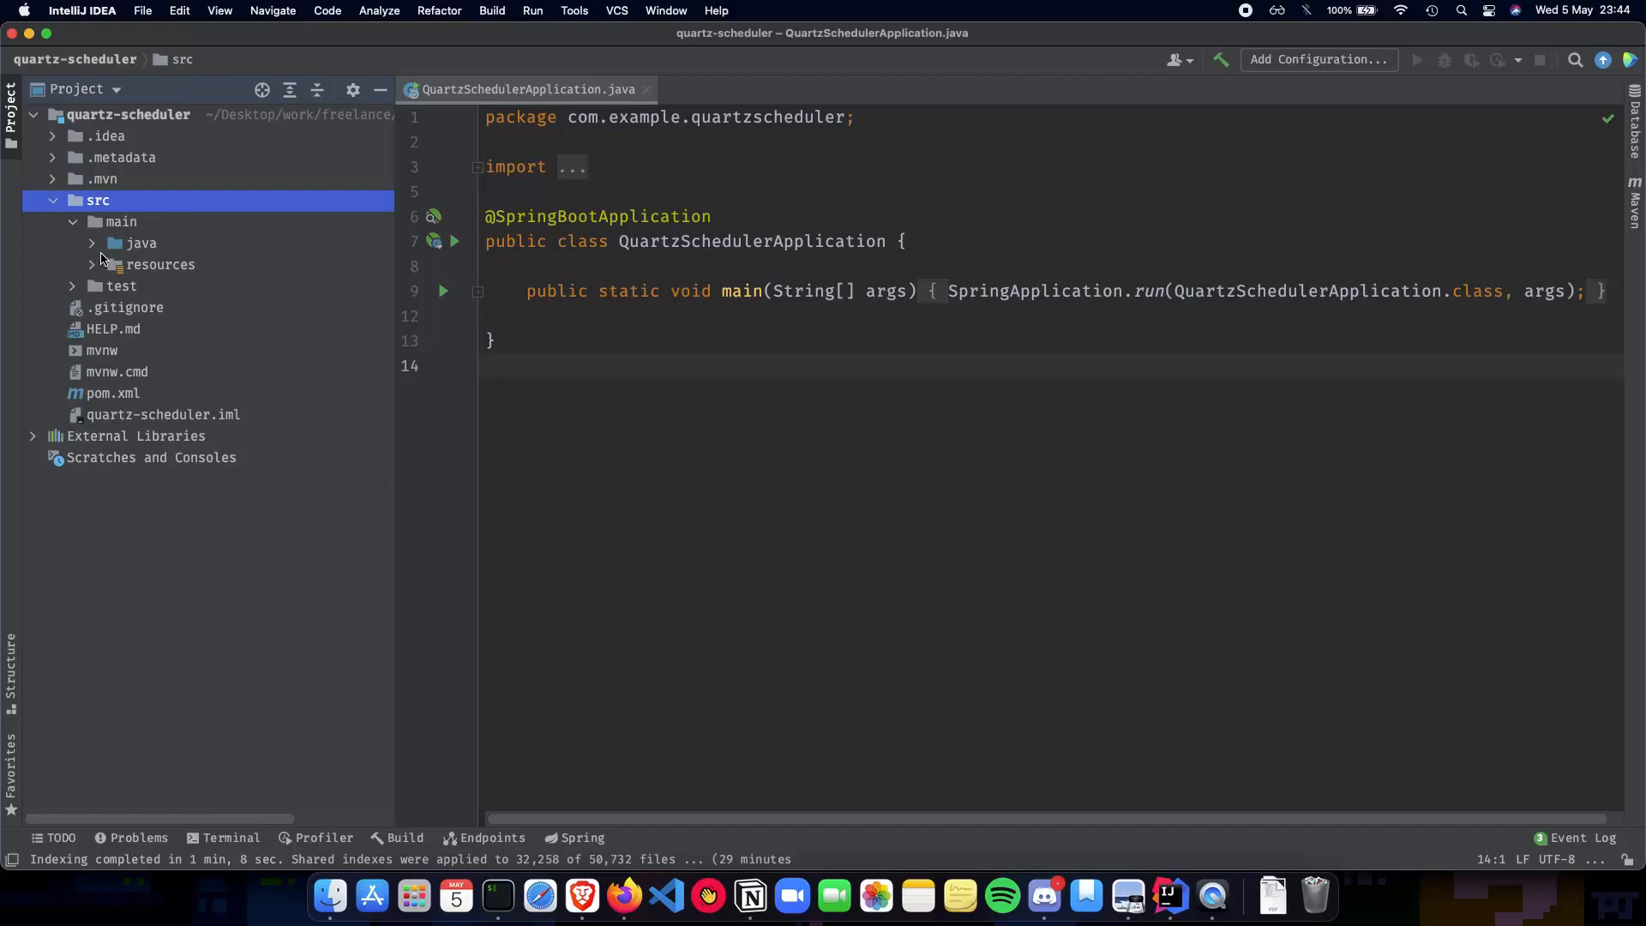
Expand the java source folder in the quartz-scheduler project tree.
{"action": "left_click", "coordinate": [93, 242]}
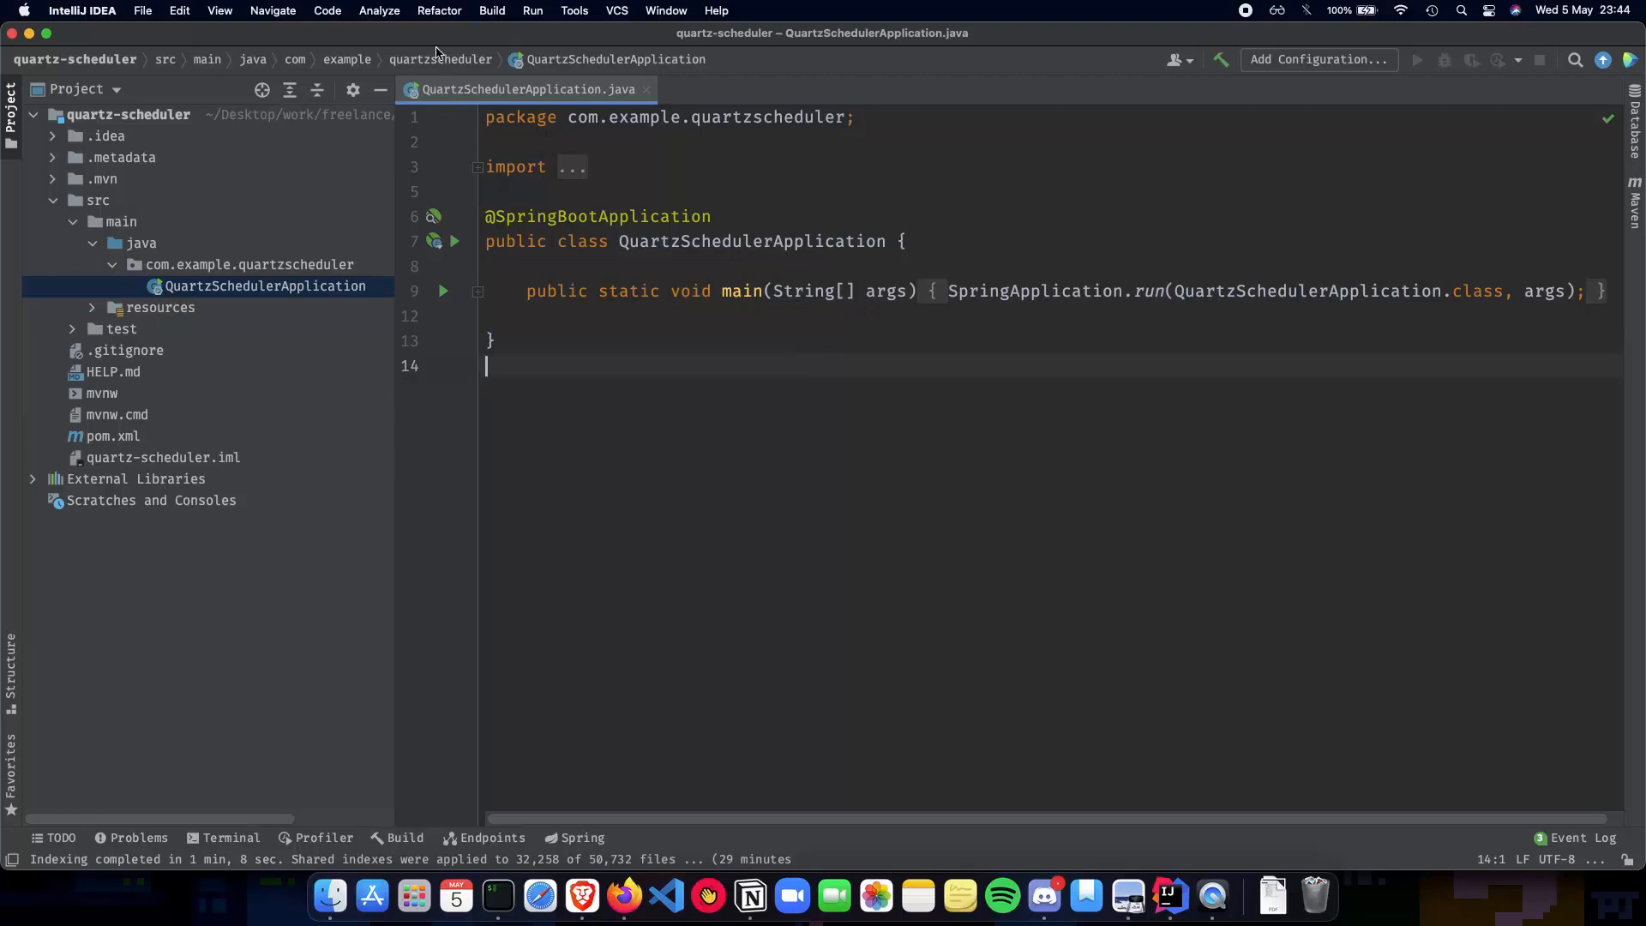
{"action": "mouse_move", "coordinate": [651, 158]}
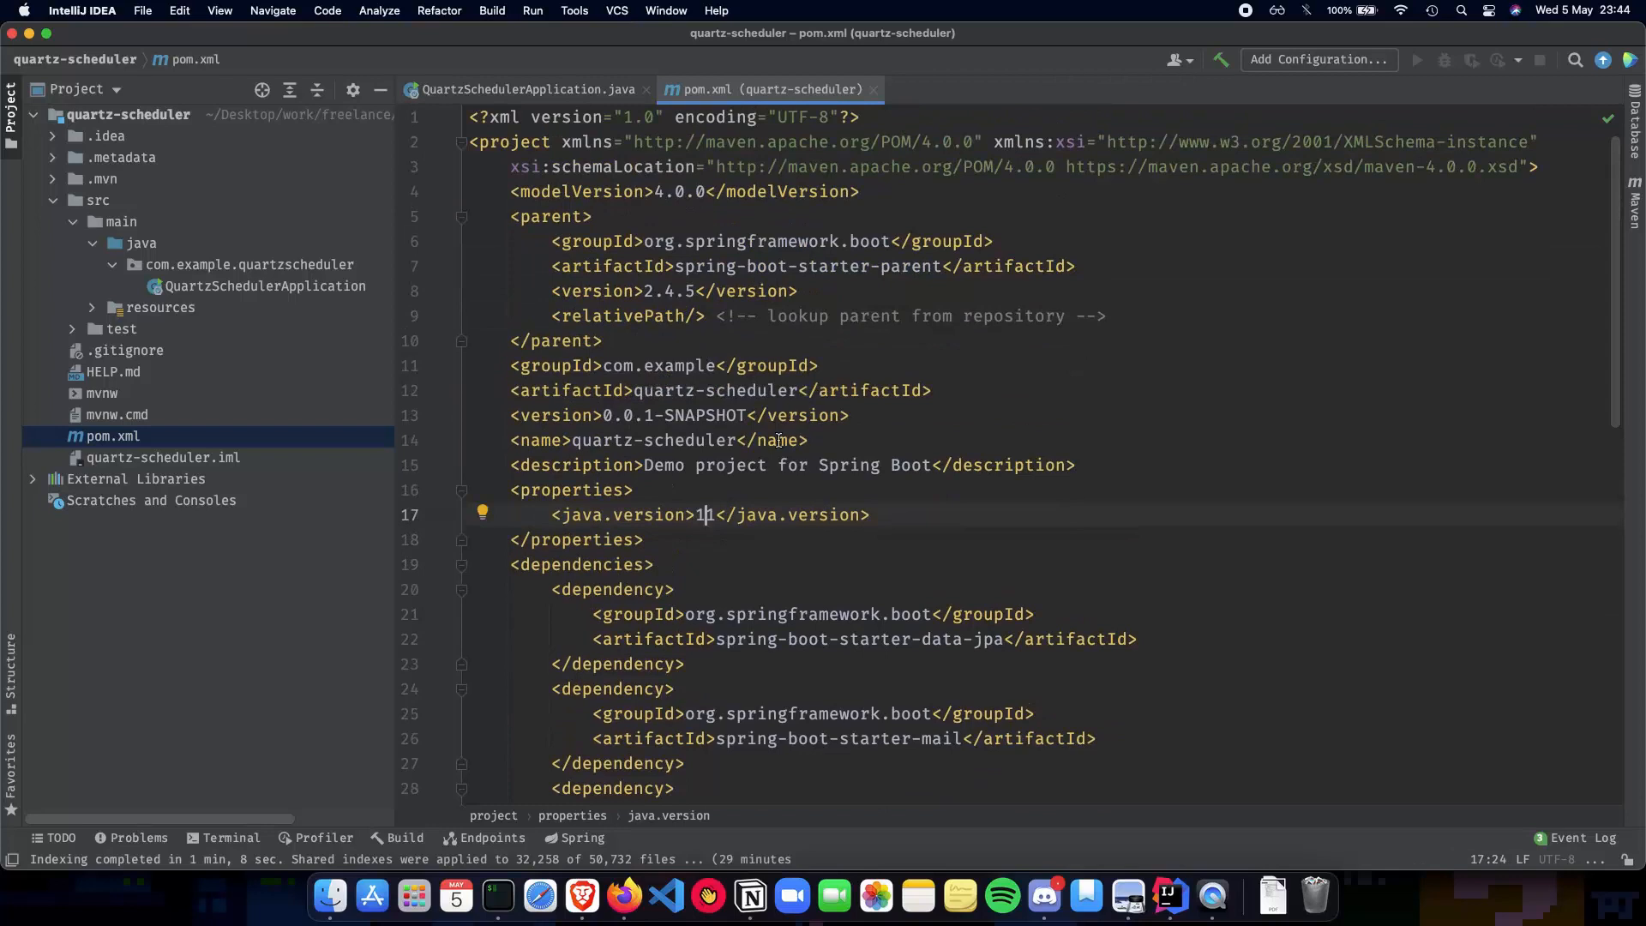
Replace the pom.xml description with 'Email Scheduler using Quartz' and close pom.xml.
{"action": "left_click_drag", "start_coordinate": [642, 464], "coordinate": [931, 464]}
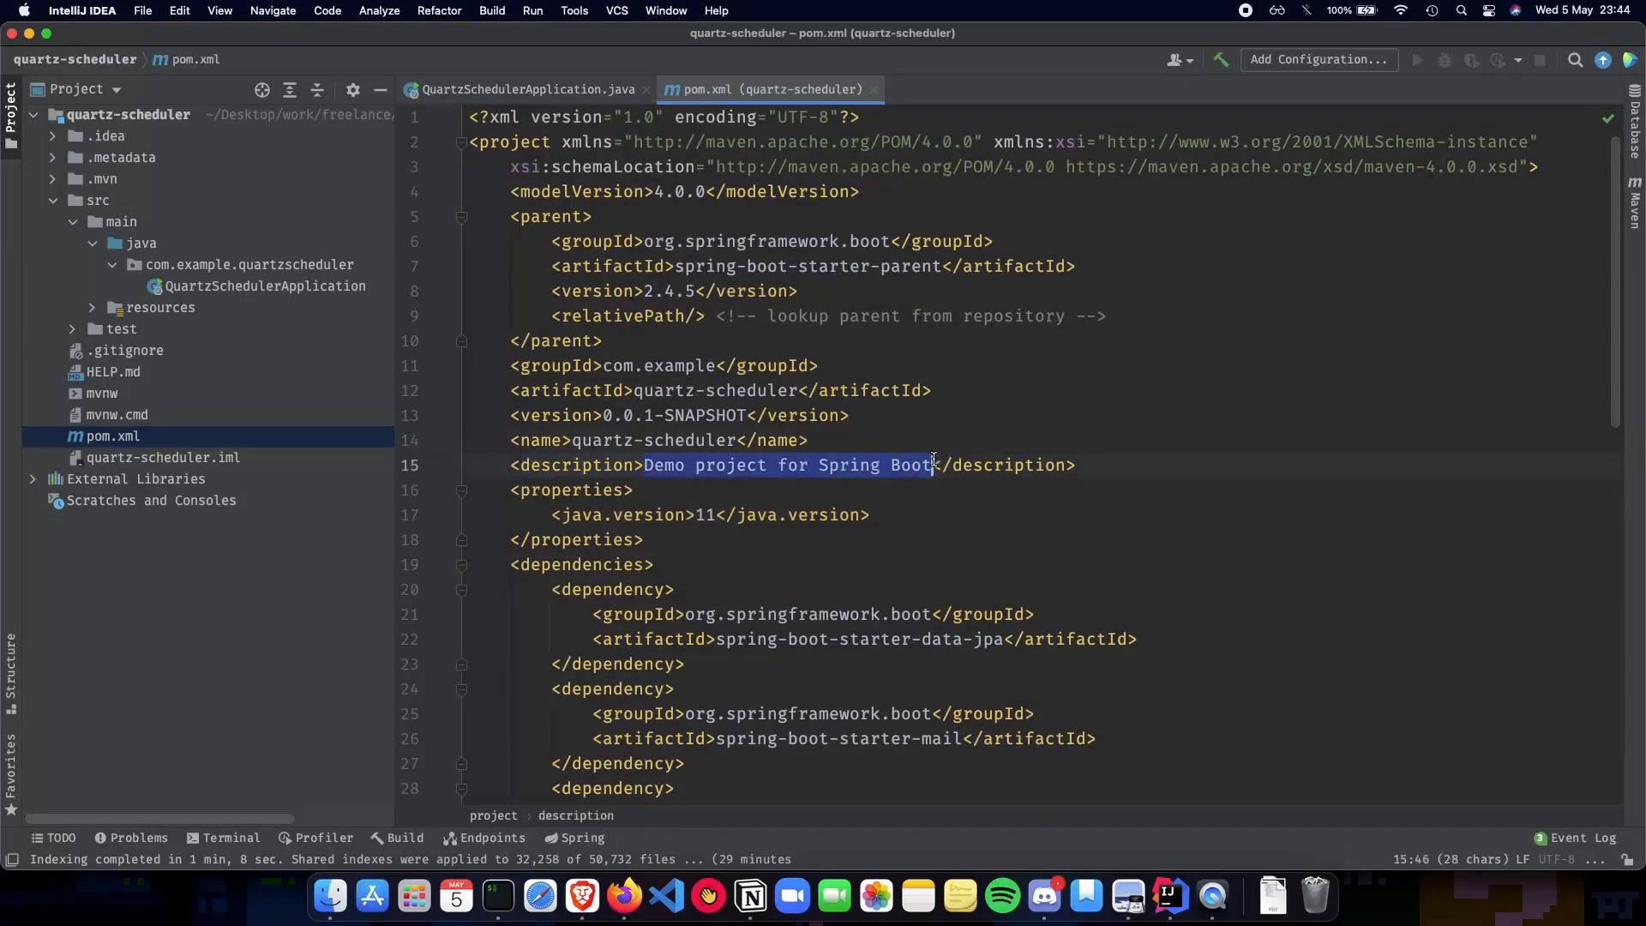
{"action": "type", "text": "Email Schedule"}
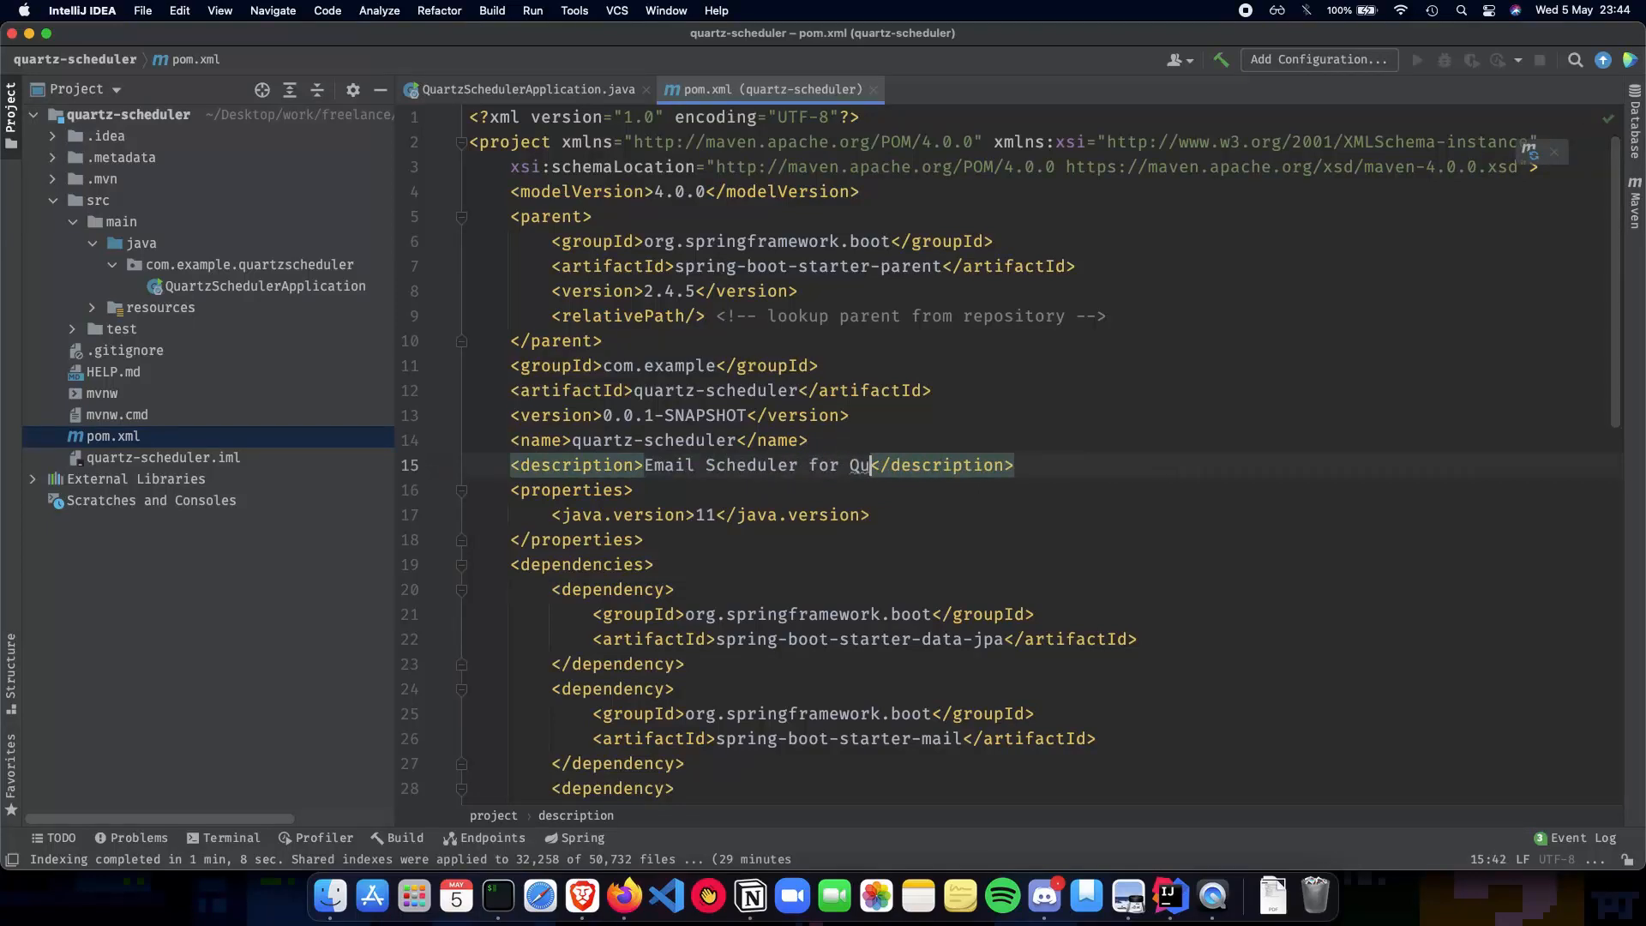
{"action": "type", "text": "using"}
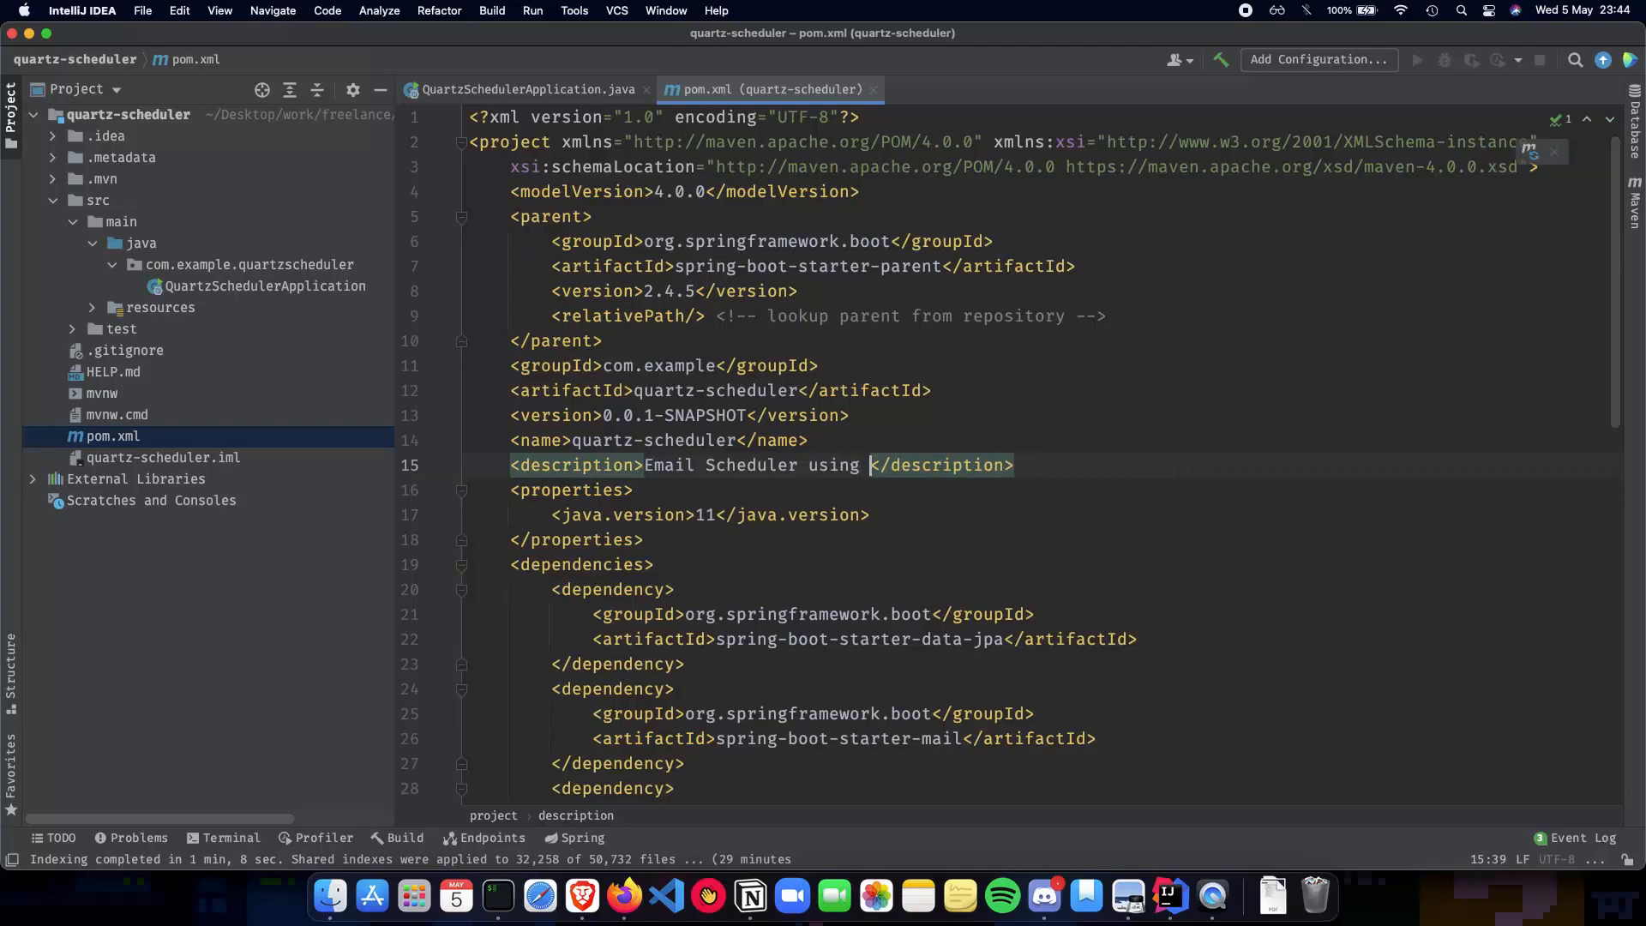
{"action": "type", "text": "Quartz"}
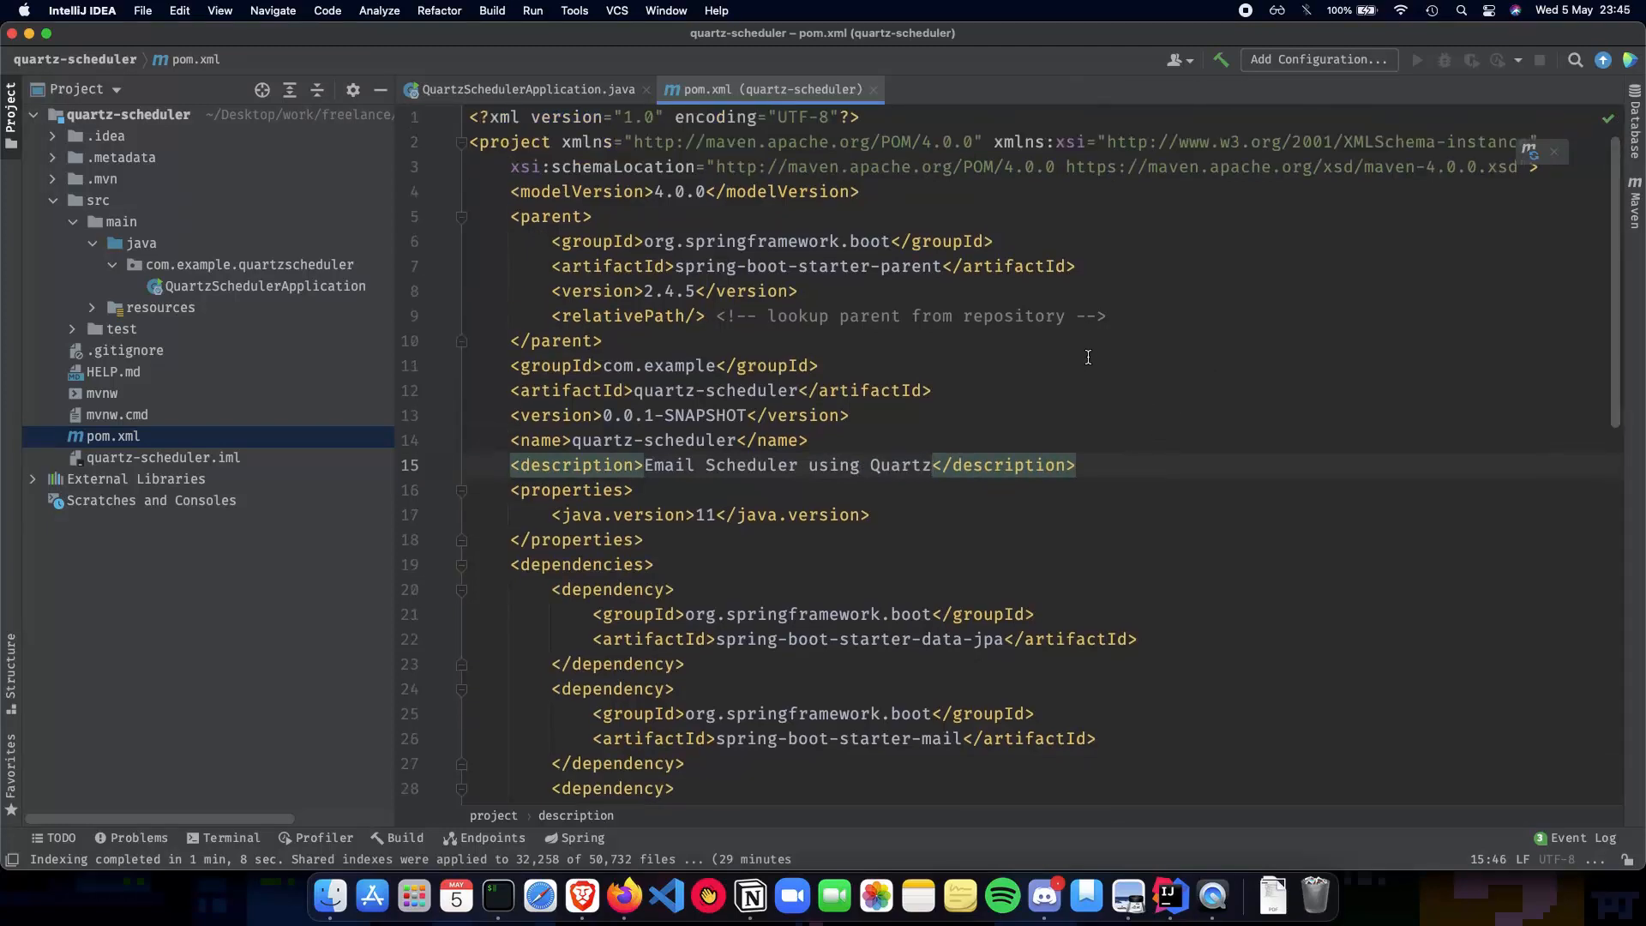
{"action": "left_click", "coordinate": [529, 90]}
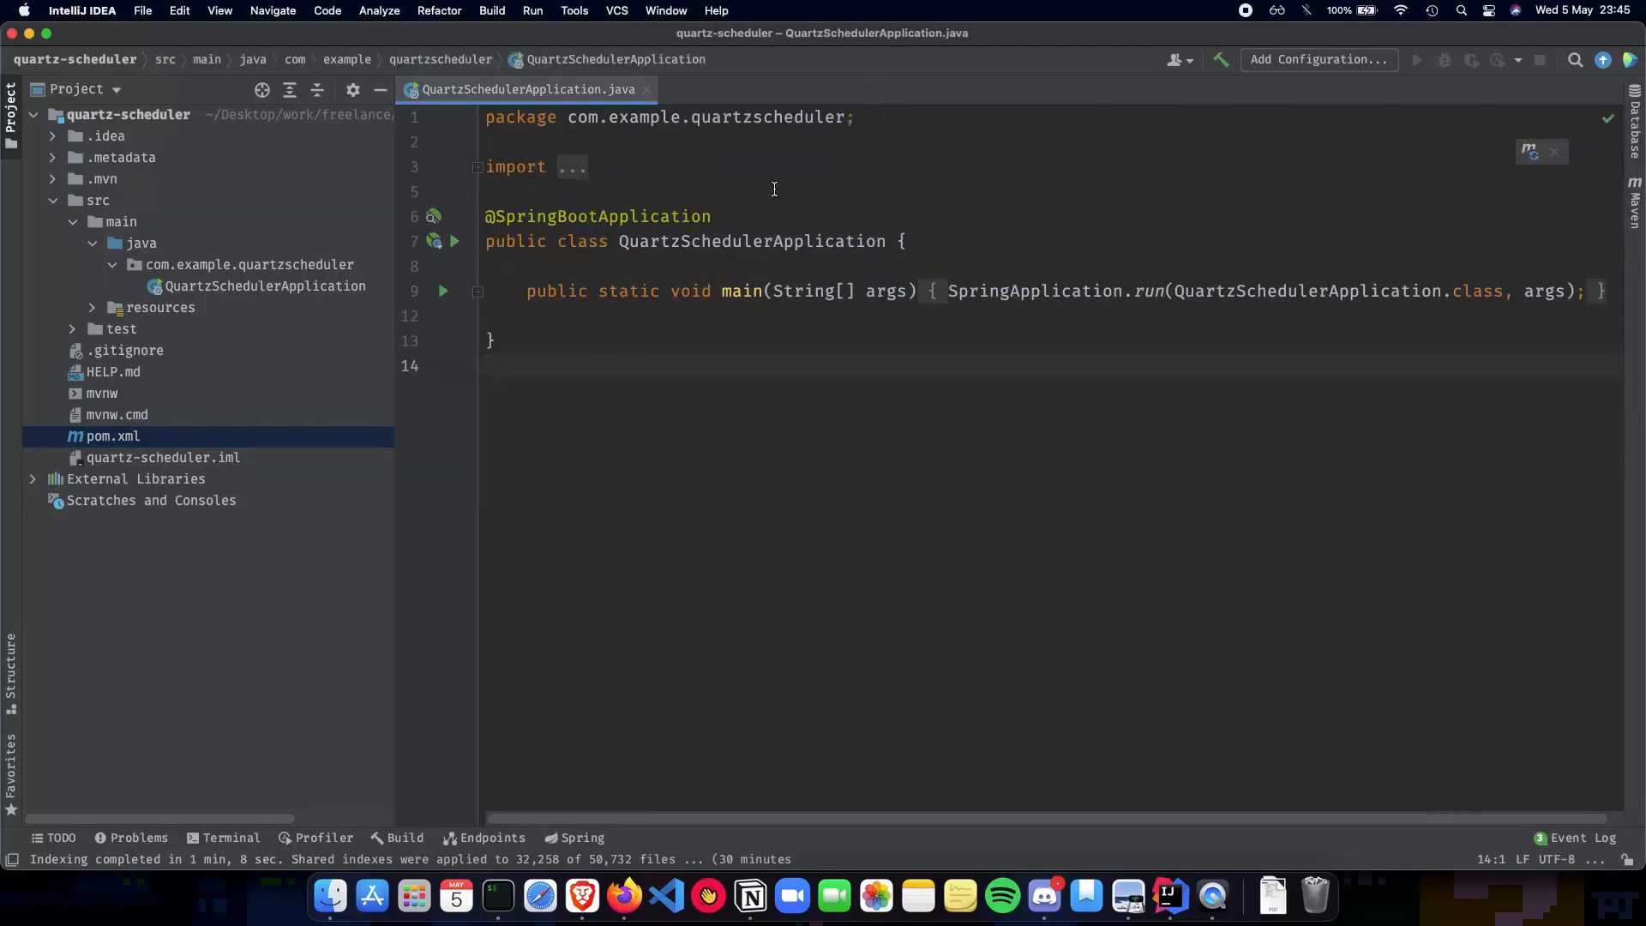
Switch from IntelliJ IDEA back to the web browser.
{"action": "key", "text": "cmd+tab"}
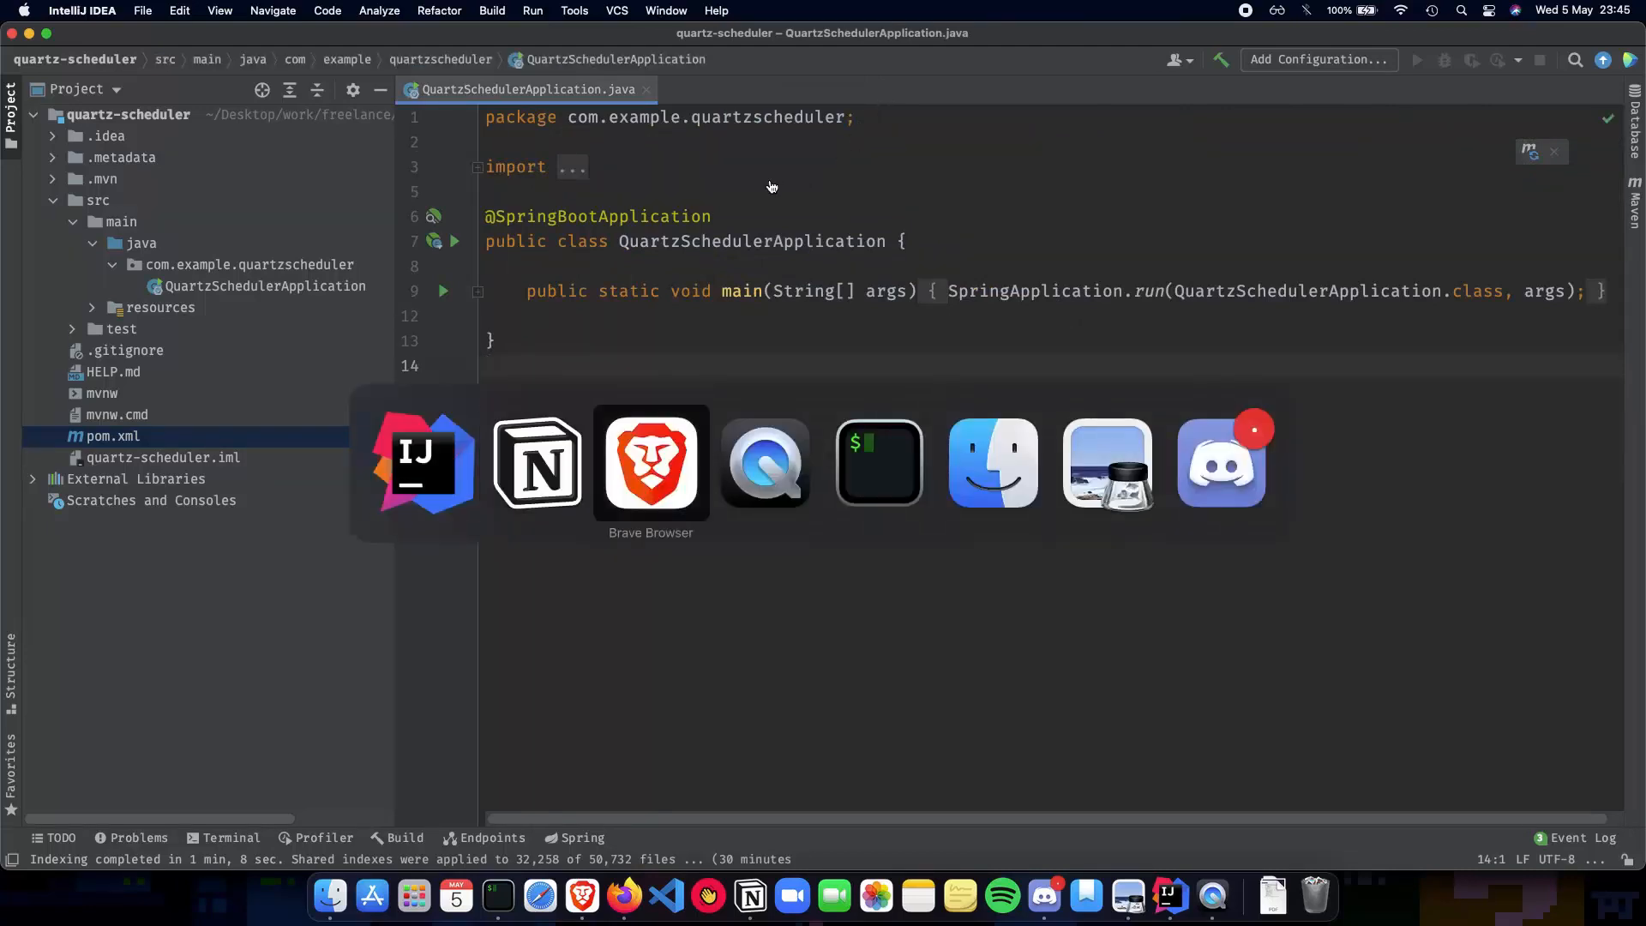
{"action": "left_click", "coordinate": [535, 462]}
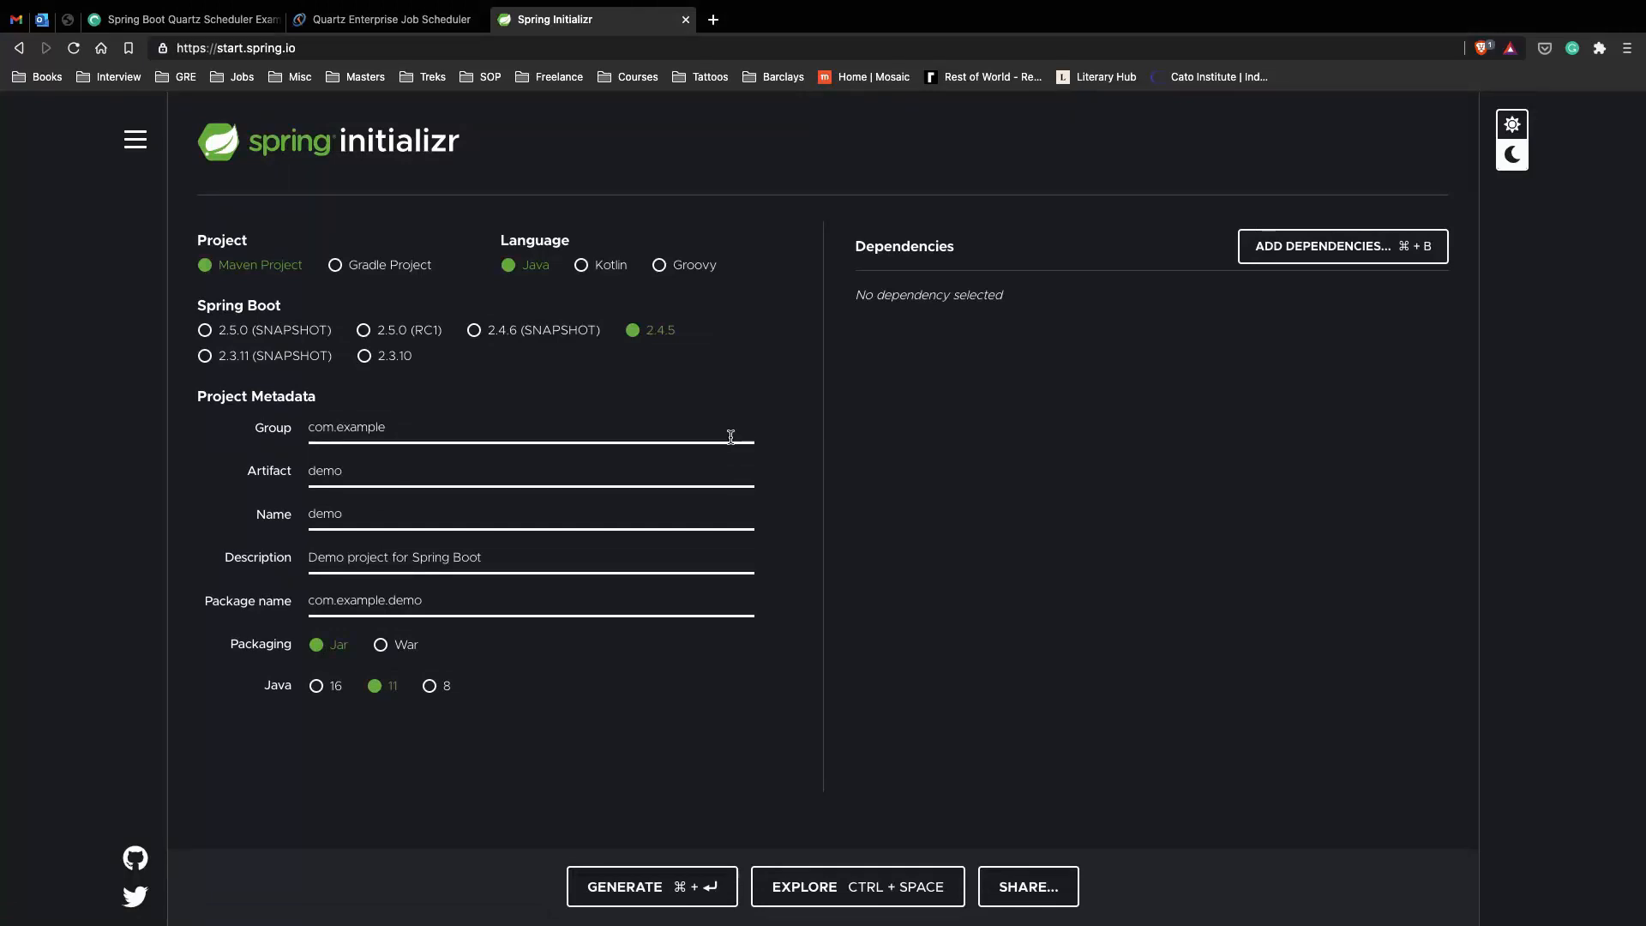
{"action": "mouse_move", "coordinate": [857, 159]}
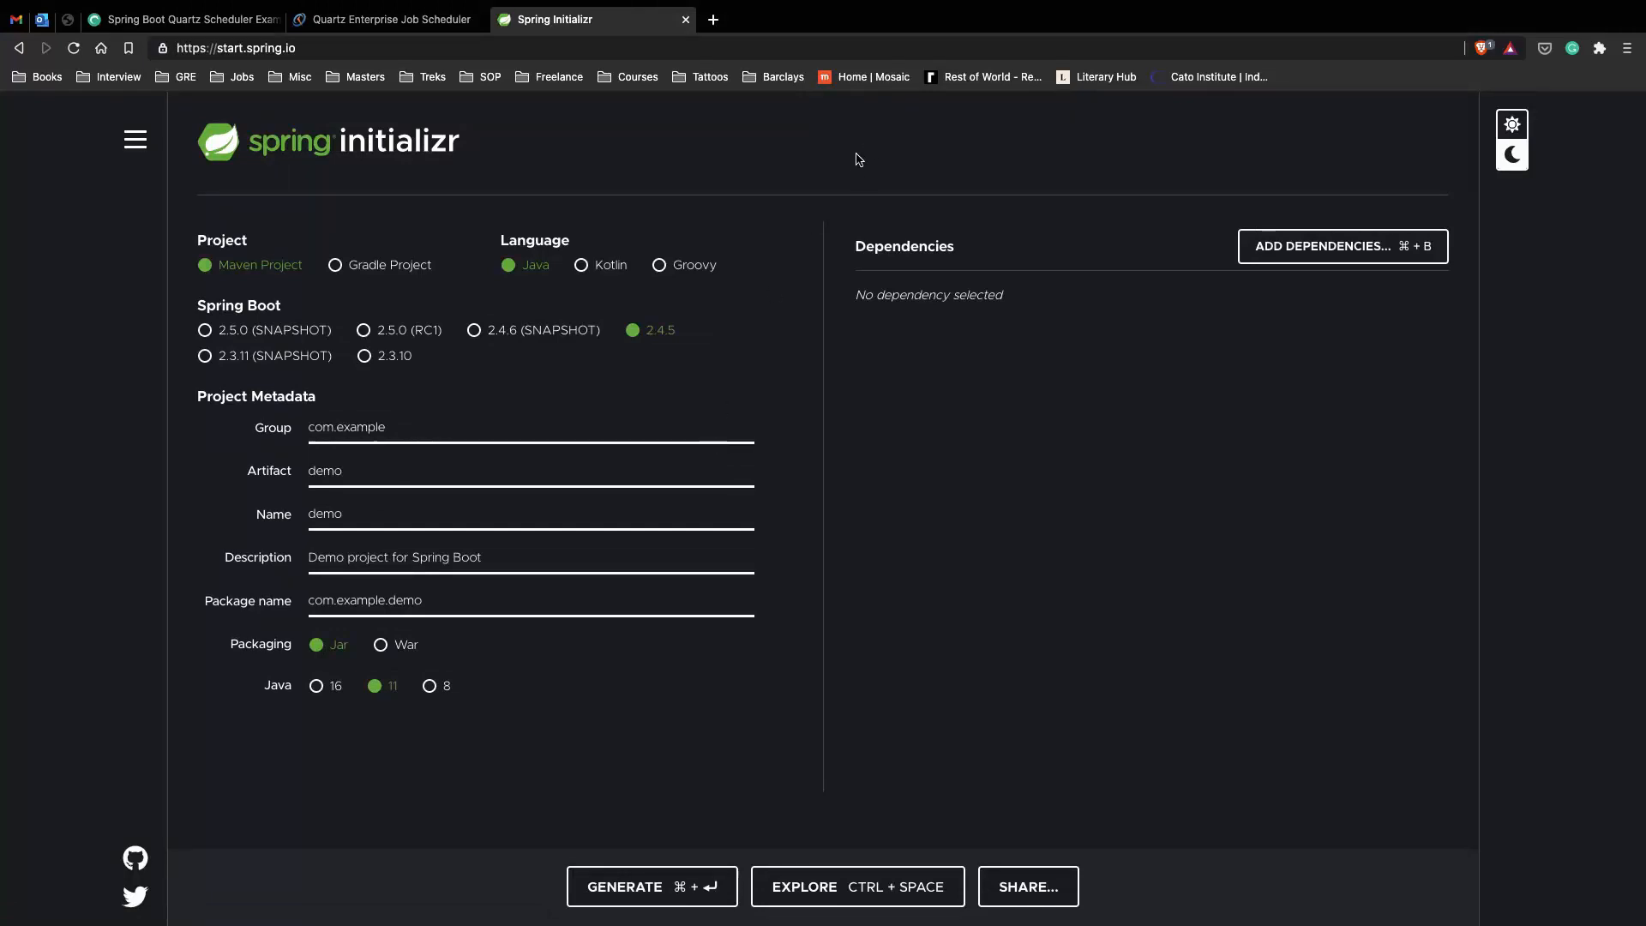